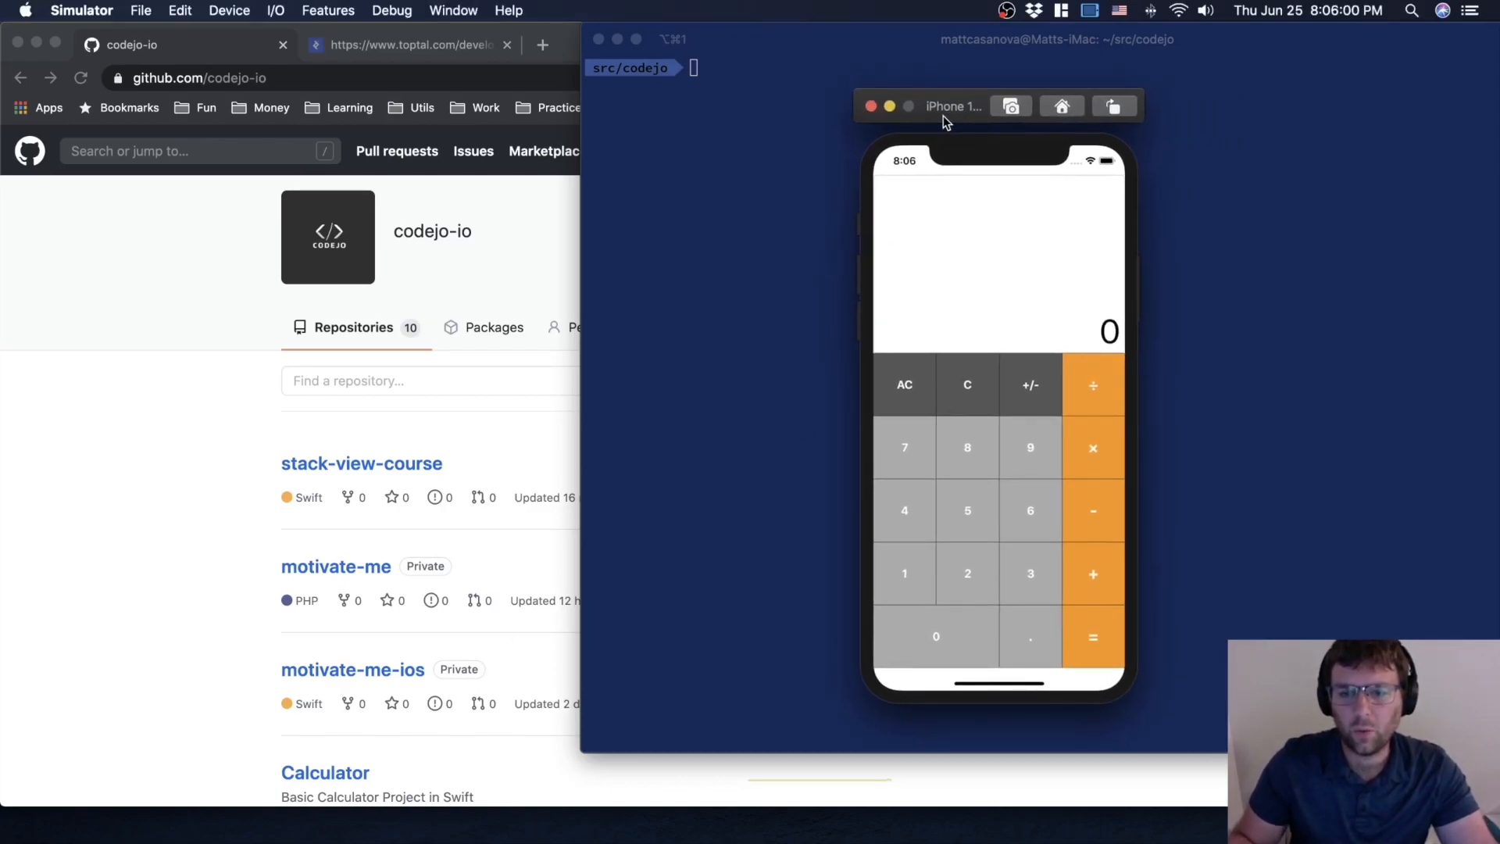
{"action": "mouse_move", "coordinate": [952, 106]}
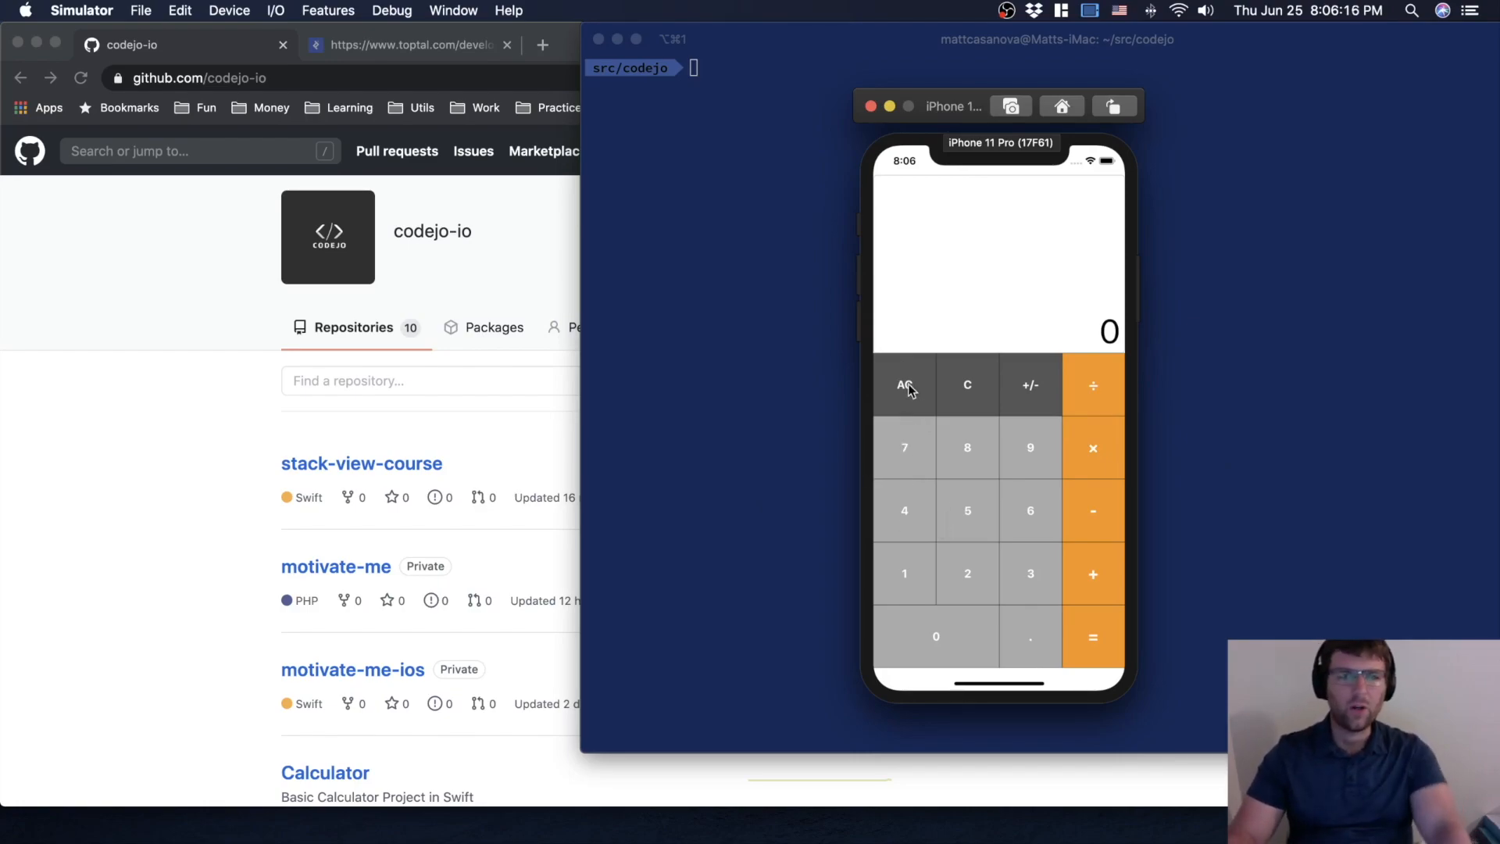
{"action": "mouse_move", "coordinate": [1151, 375]}
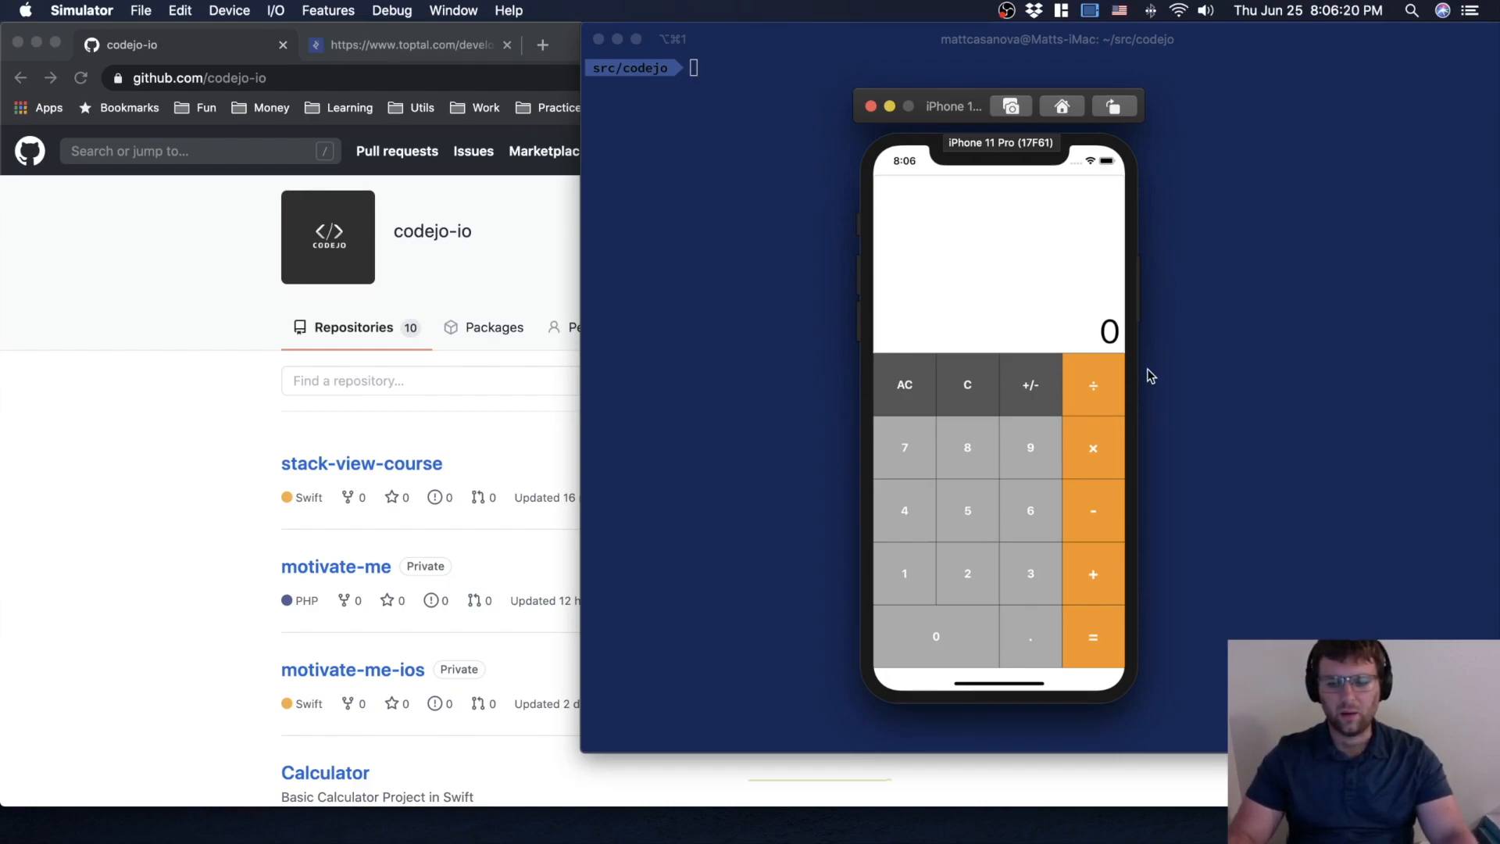
{"action": "mouse_move", "coordinate": [936, 434]}
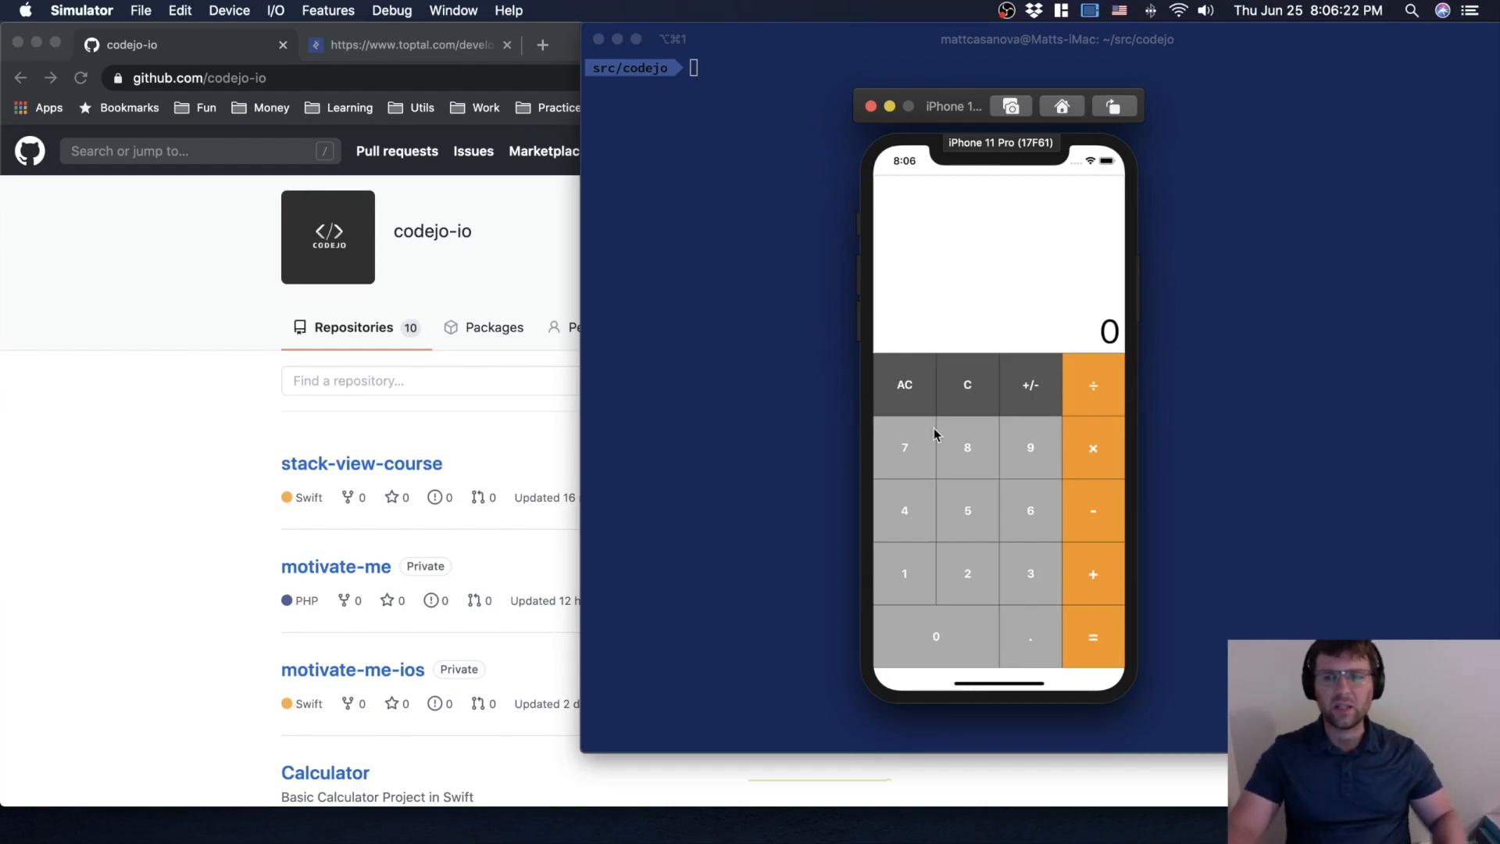
{"action": "mouse_move", "coordinate": [1158, 415]}
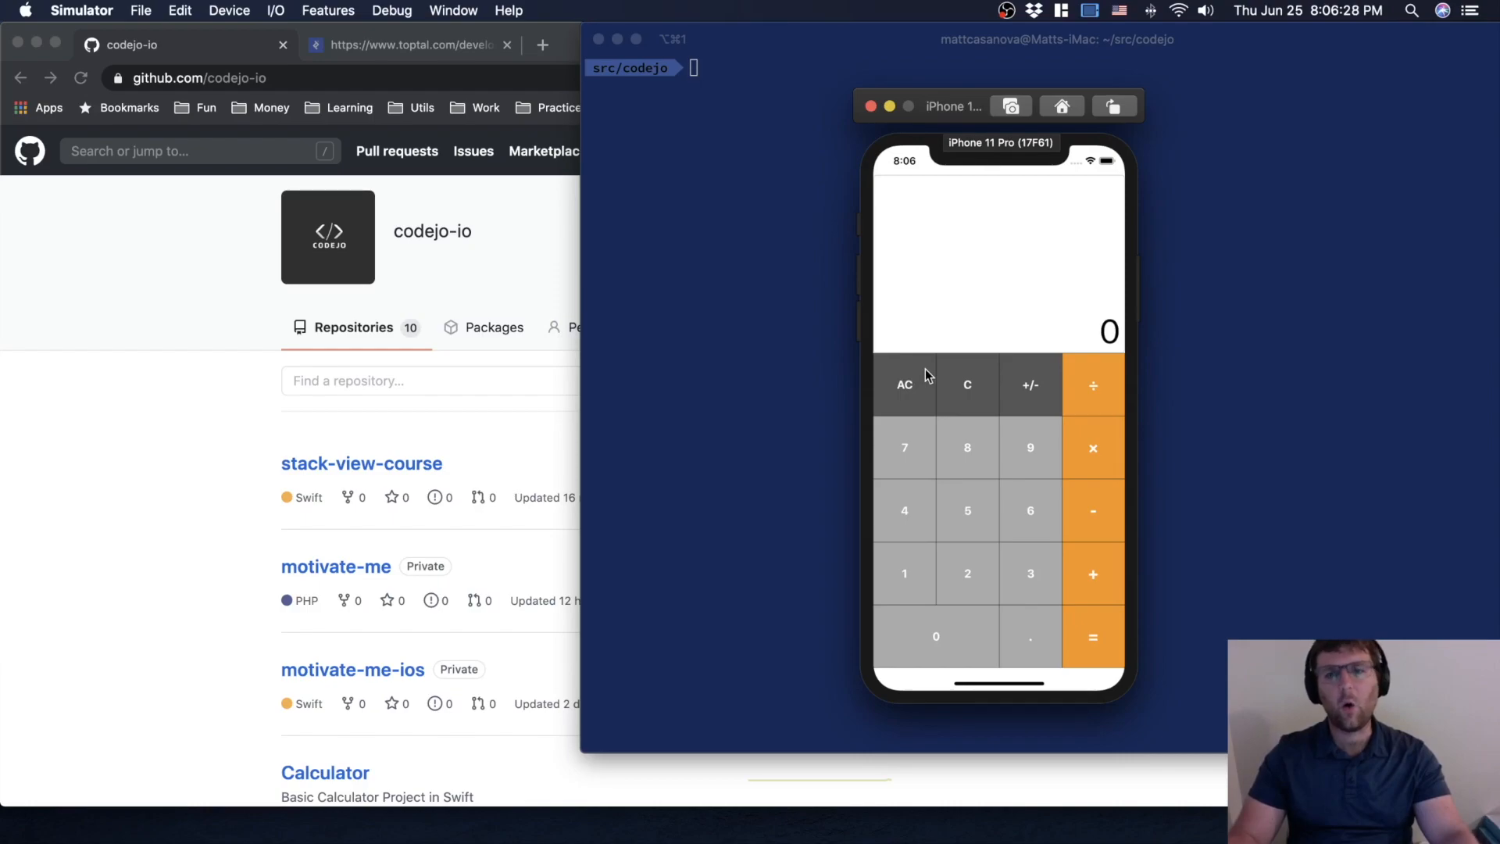
{"action": "mouse_move", "coordinate": [1023, 318]}
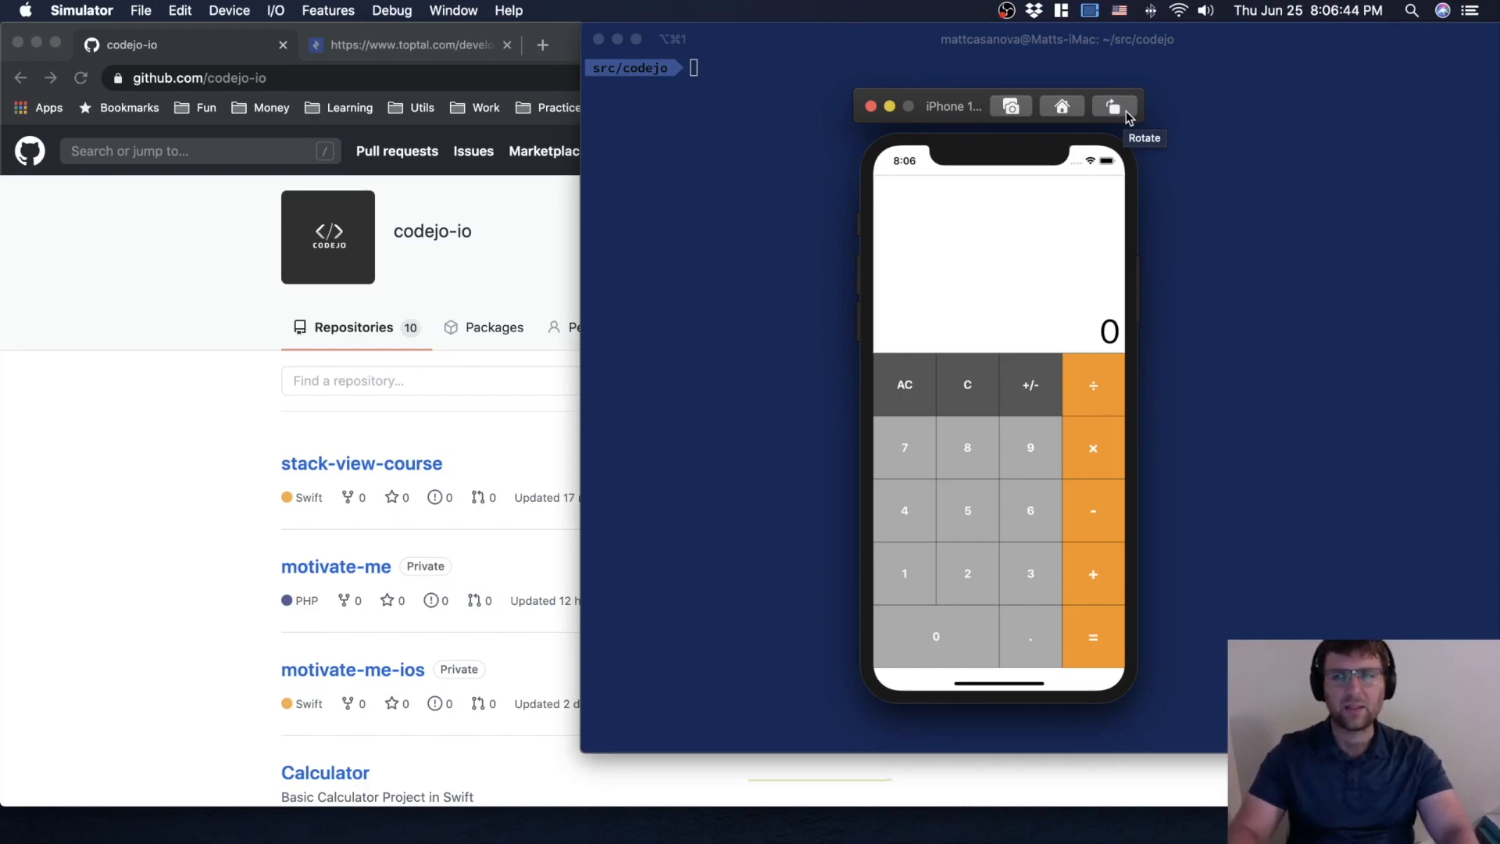
{"action": "mouse_move", "coordinate": [1061, 106]}
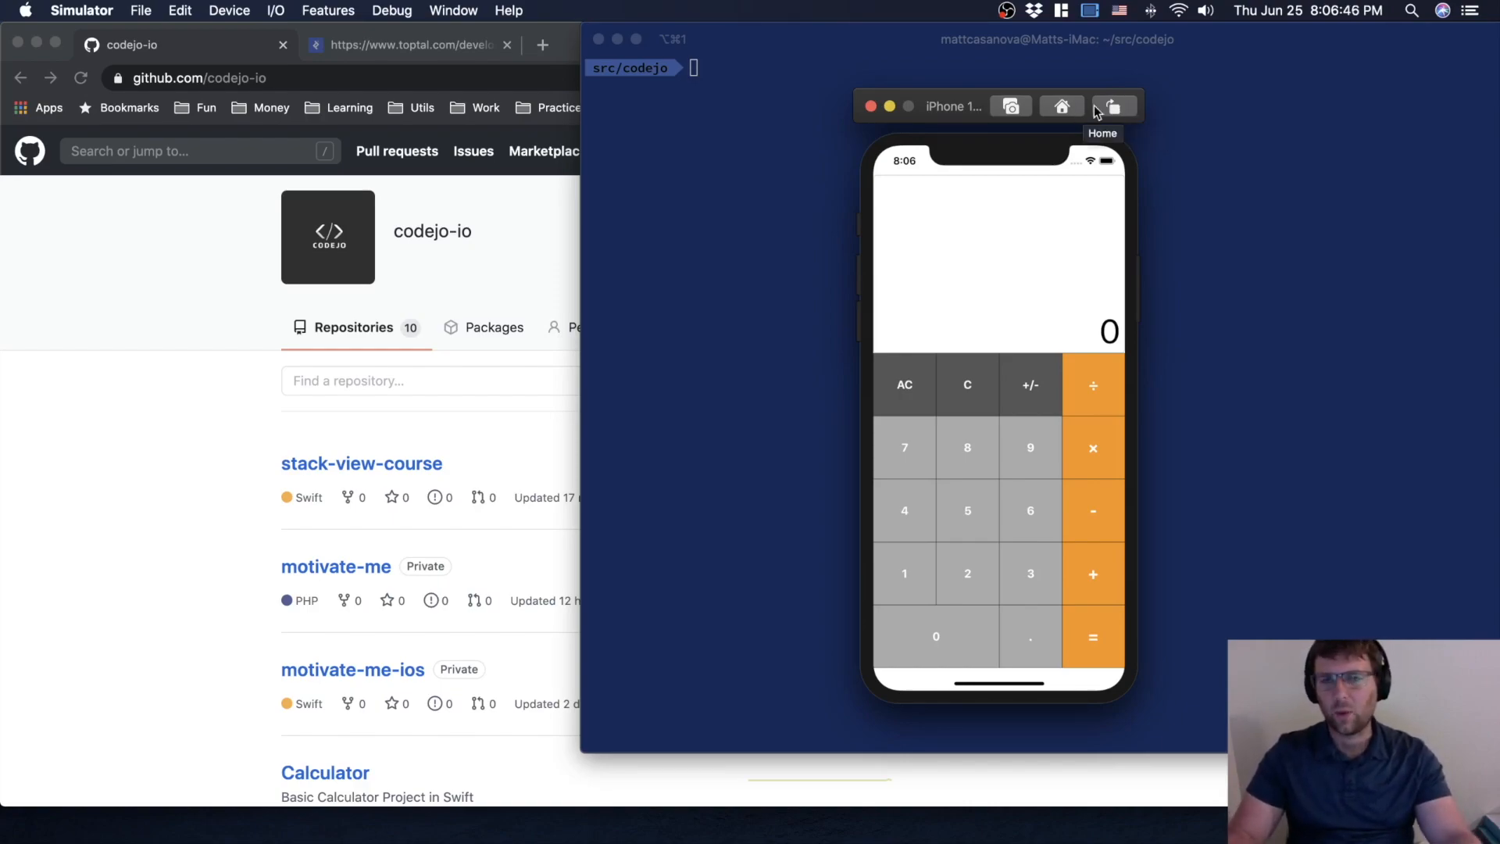
{"action": "mouse_move", "coordinate": [1113, 106]}
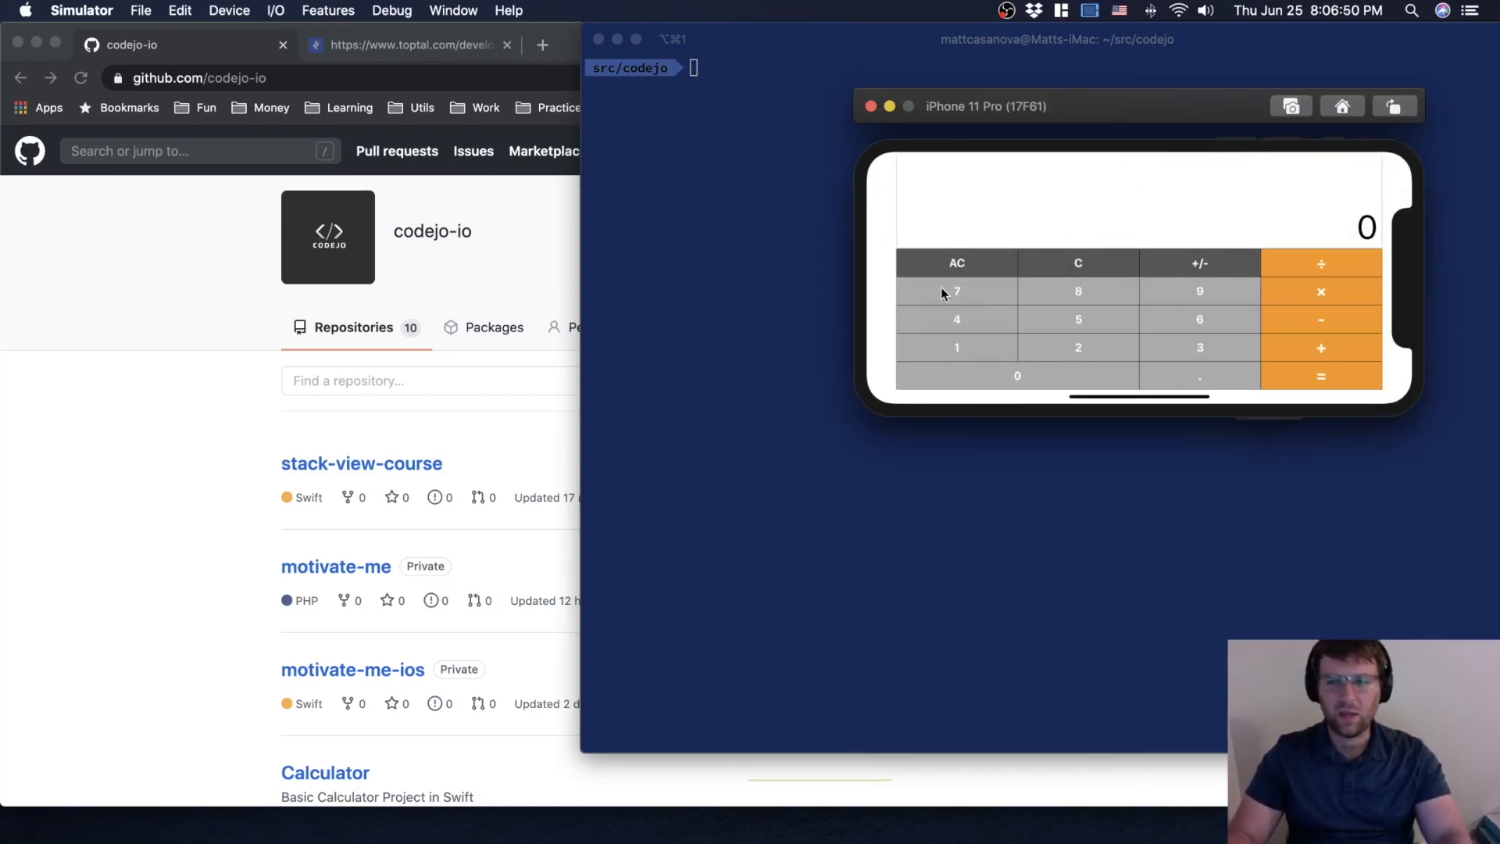
{"action": "mouse_move", "coordinate": [914, 295]}
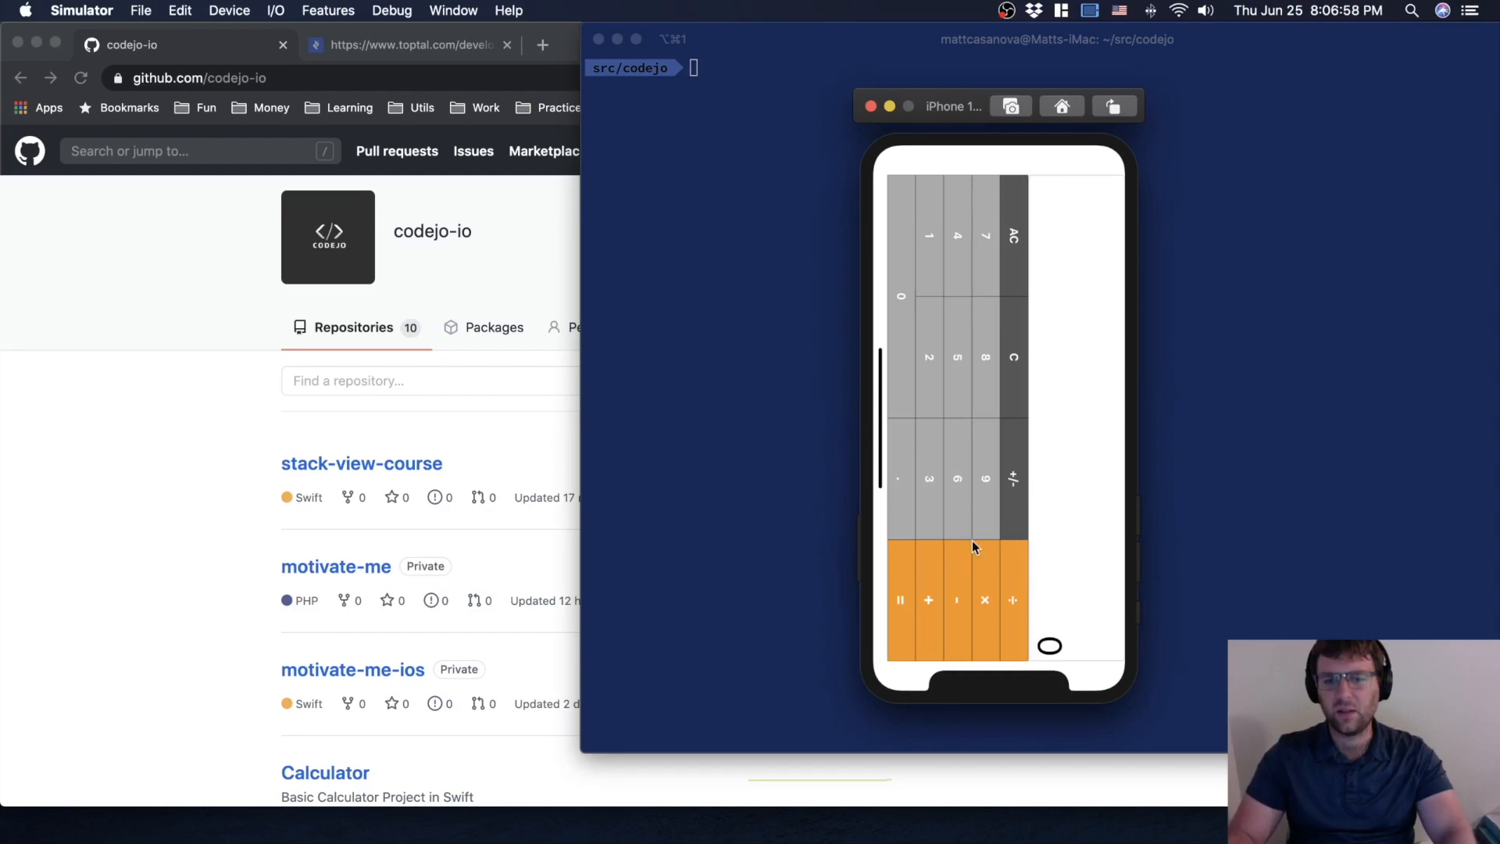
Rotate the simulated iPhone back to portrait orientation.
{"action": "left_click", "coordinate": [1394, 106]}
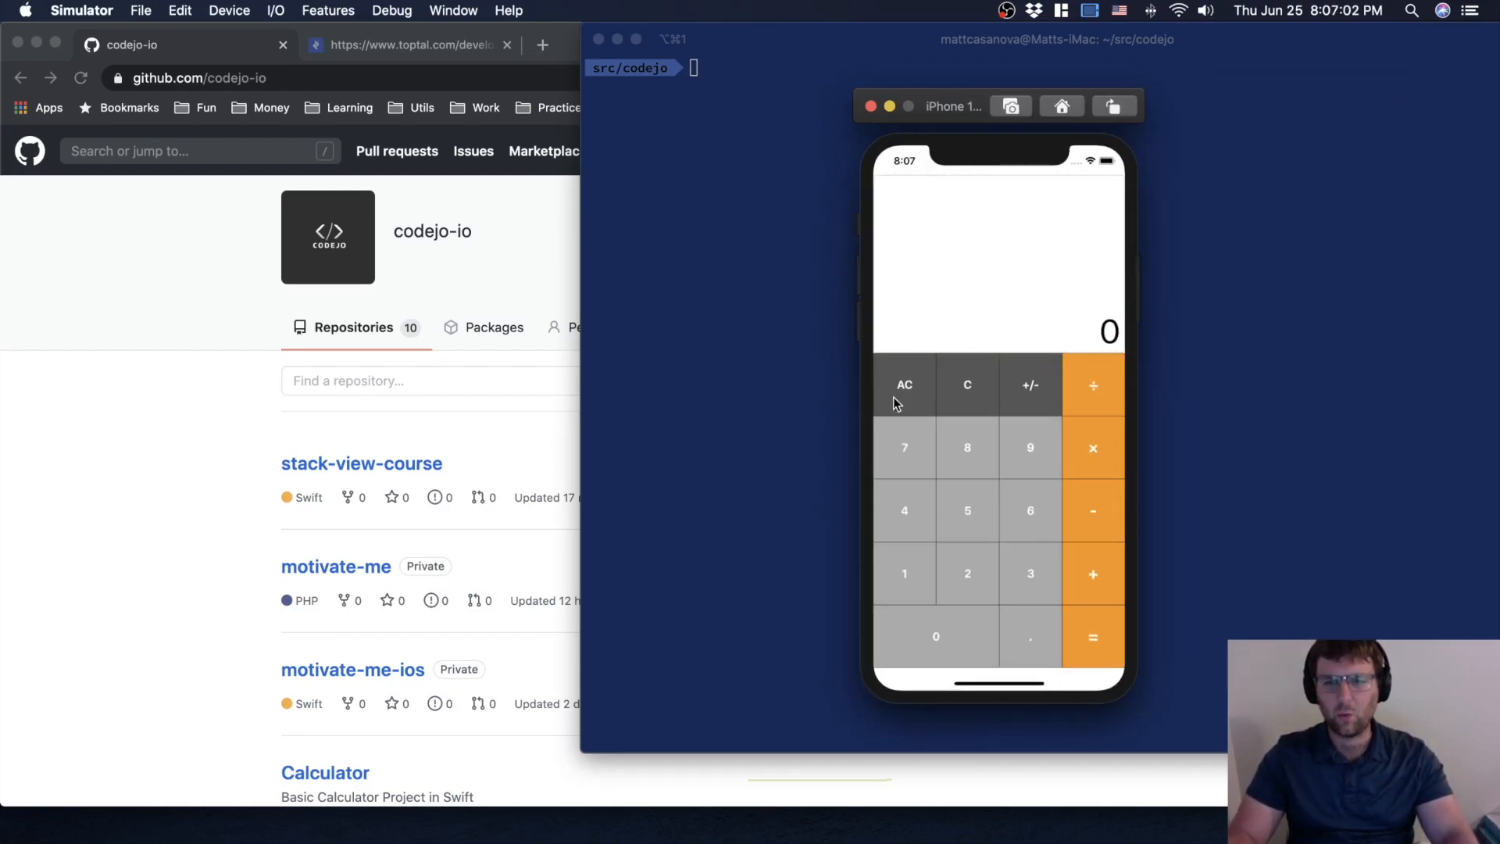
{"action": "mouse_move", "coordinate": [973, 414]}
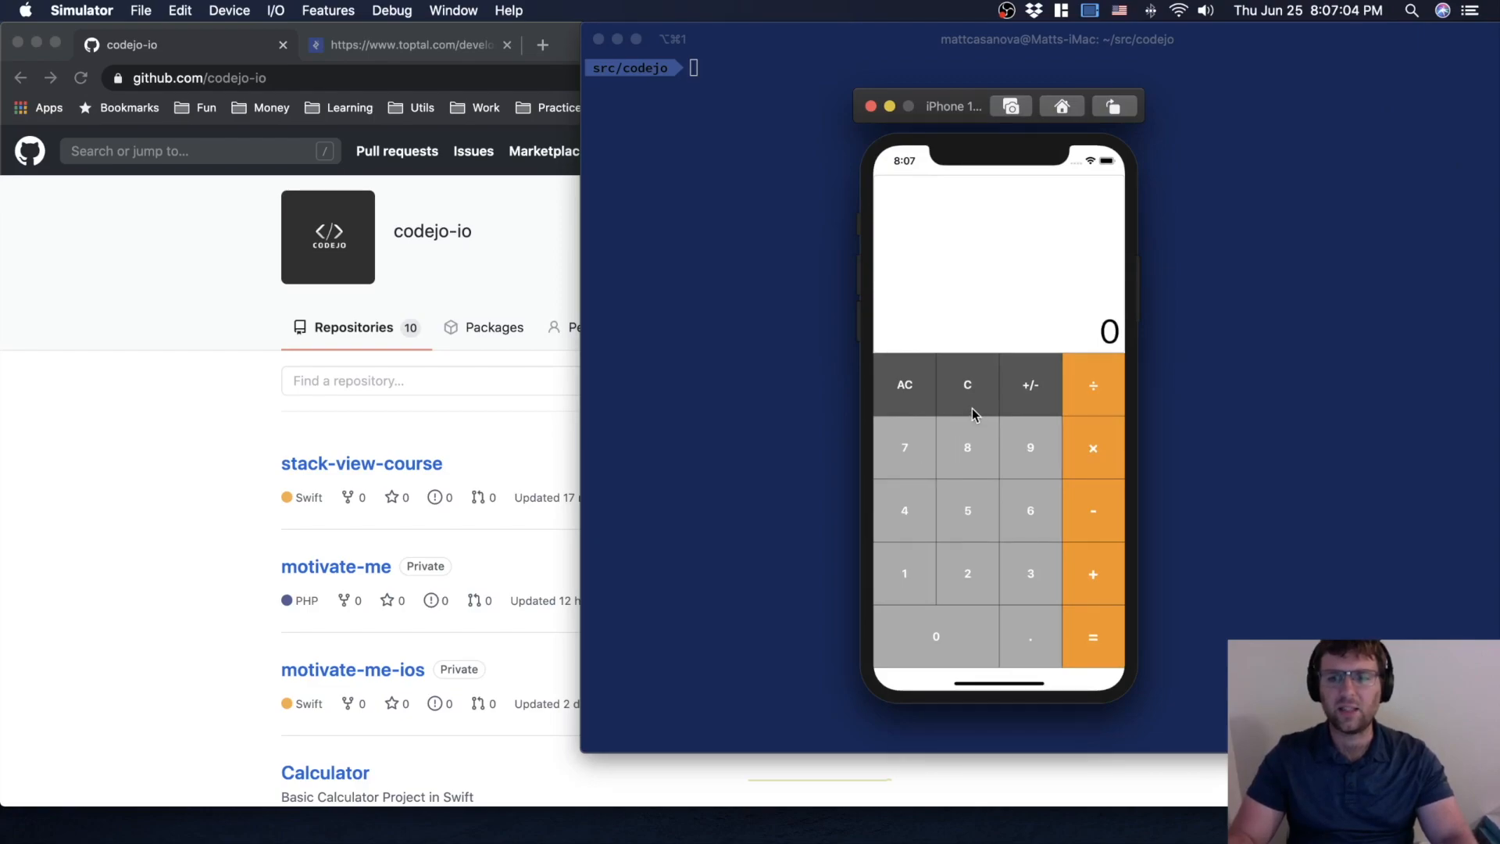
{"action": "mouse_move", "coordinate": [954, 491]}
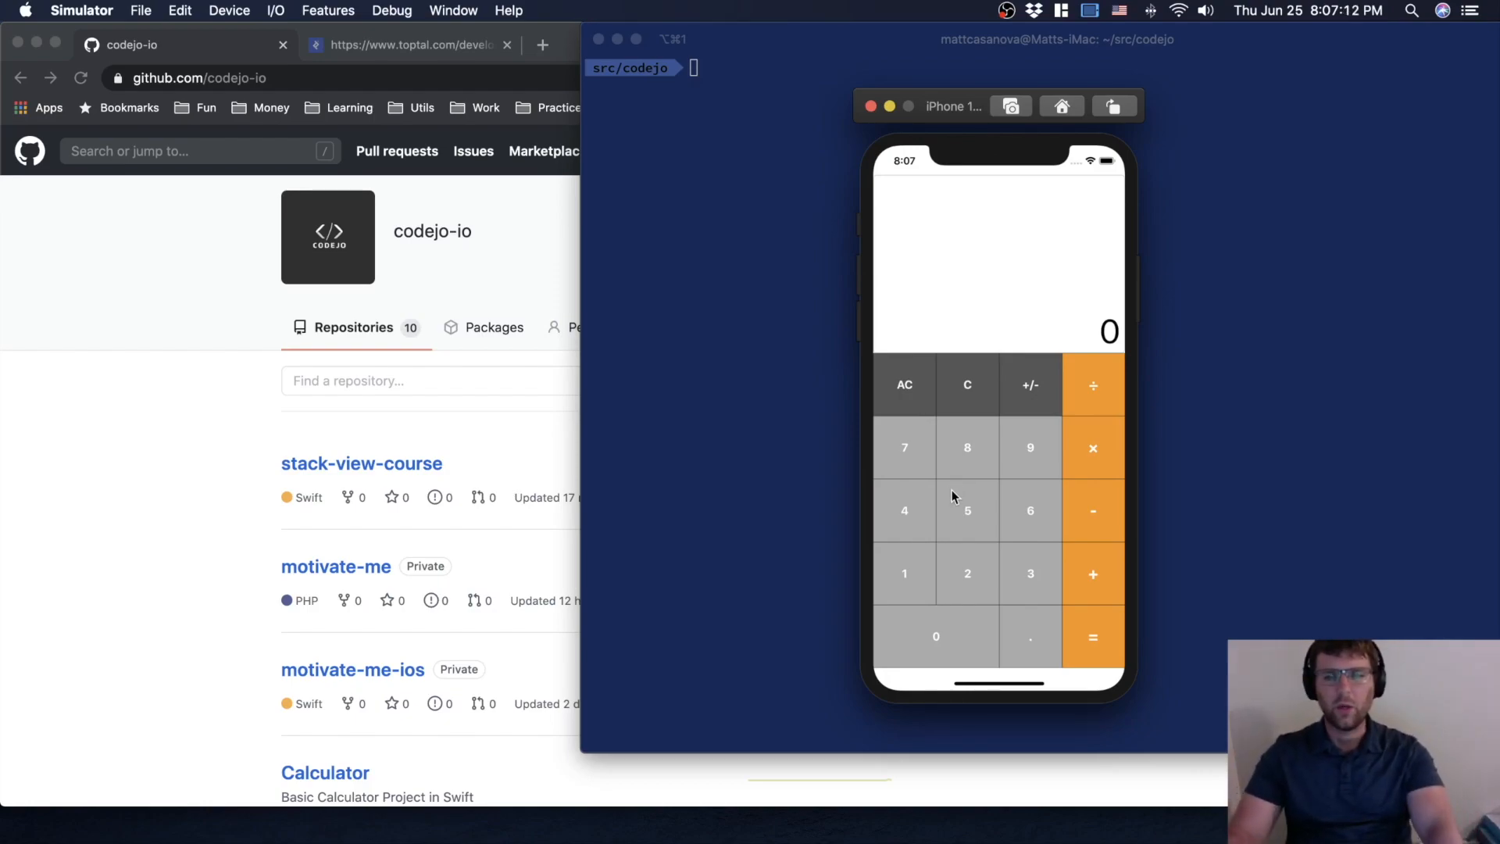
{"action": "mouse_move", "coordinate": [956, 496]}
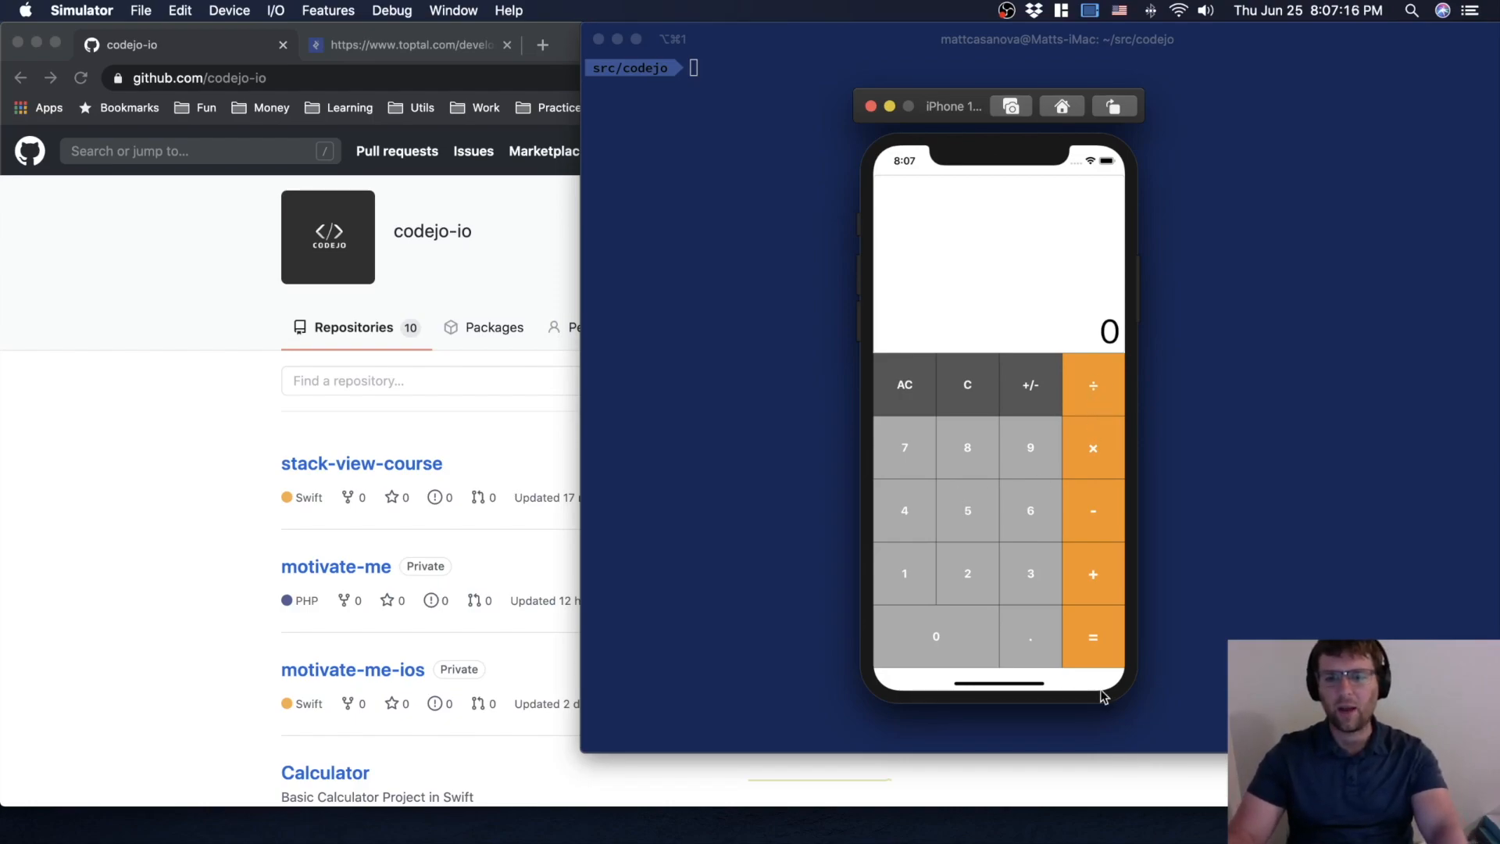
{"action": "mouse_move", "coordinate": [1092, 385]}
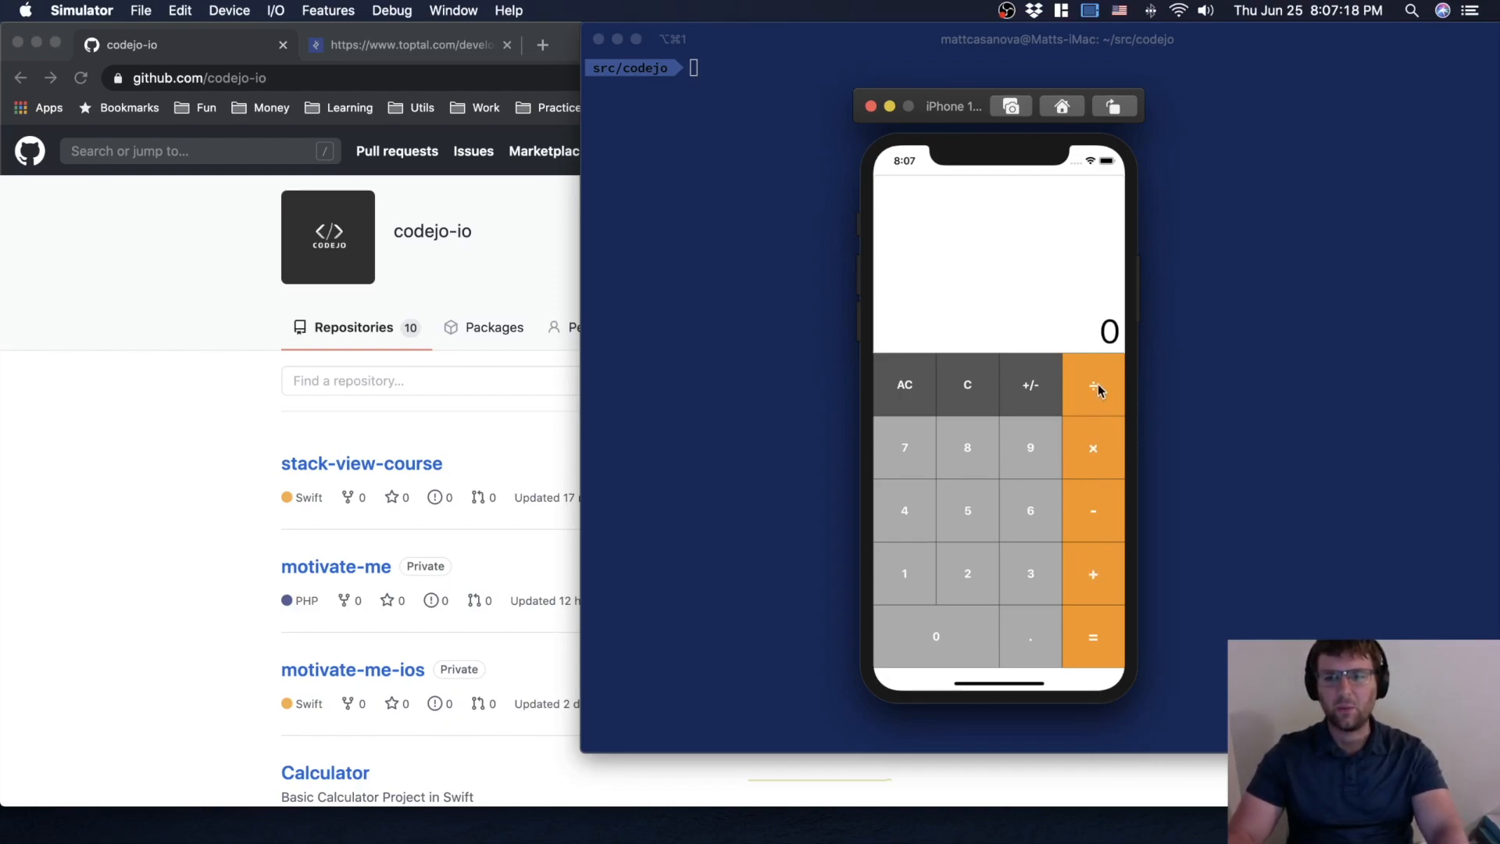
{"action": "mouse_move", "coordinate": [972, 579]}
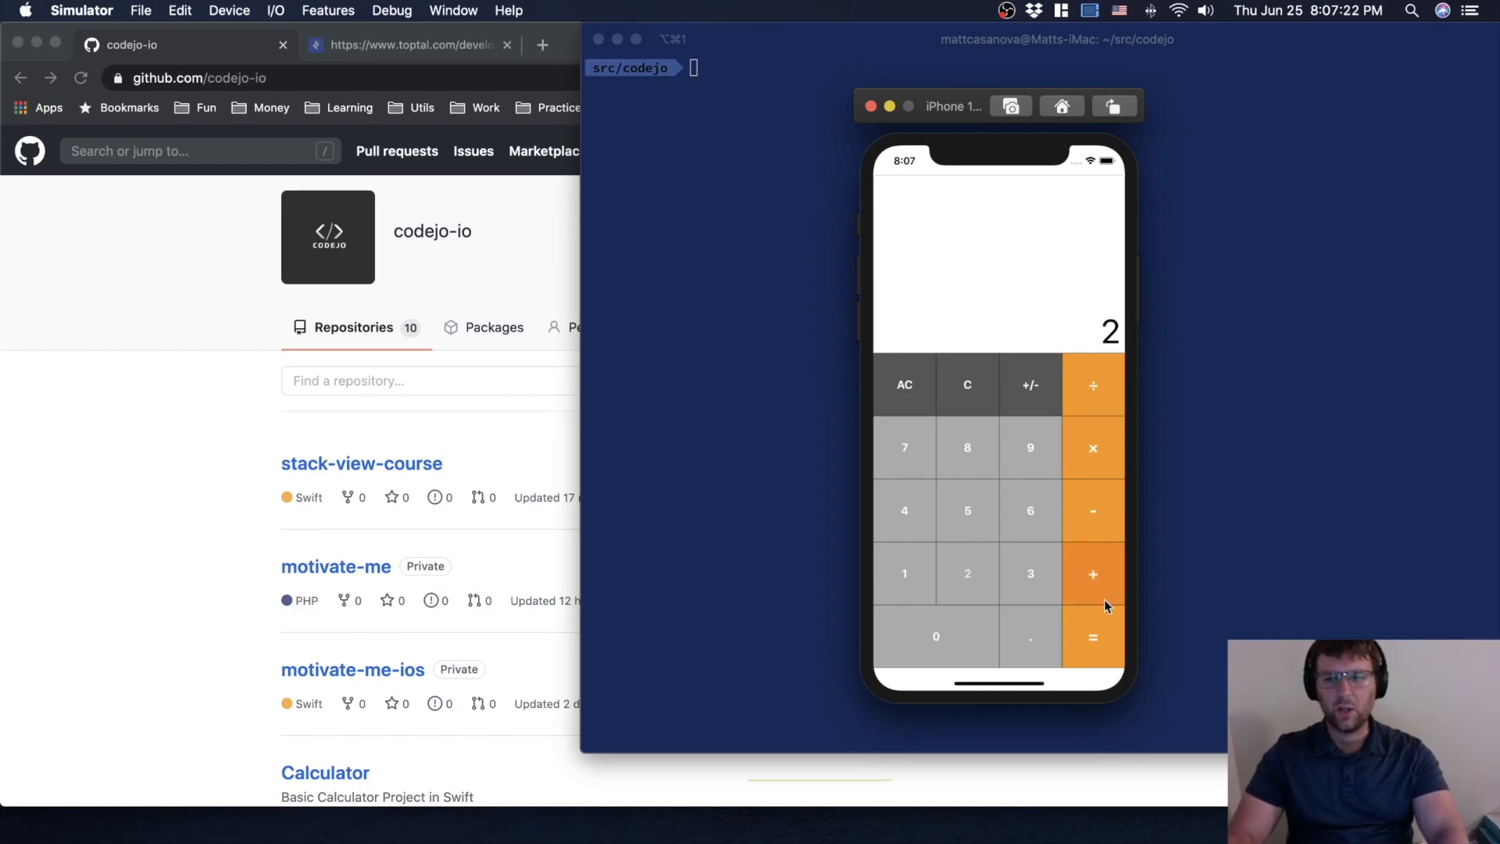
{"action": "mouse_move", "coordinate": [952, 583]}
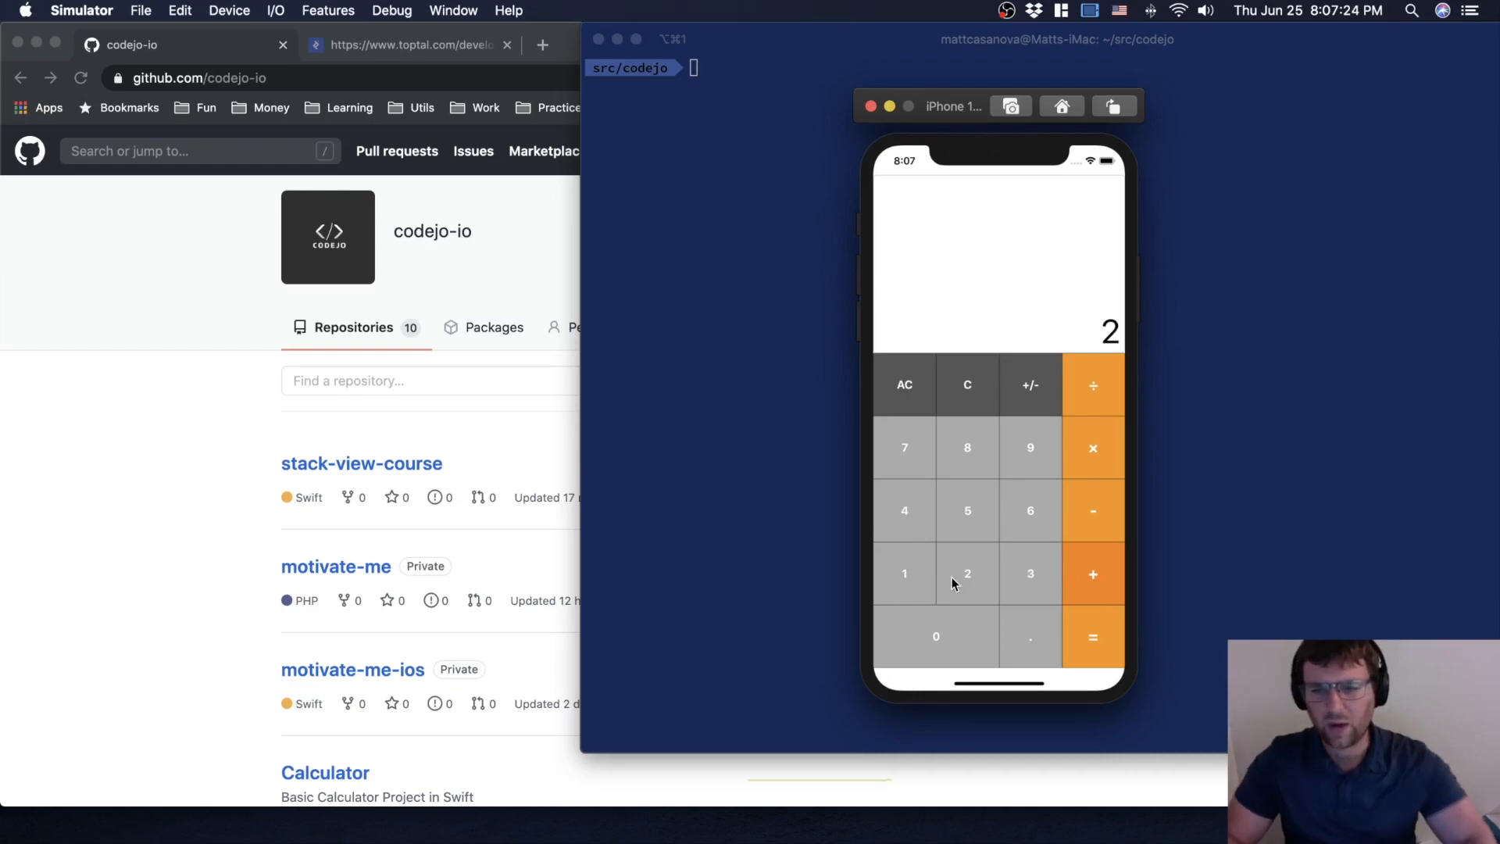
{"action": "mouse_move", "coordinate": [1110, 570]}
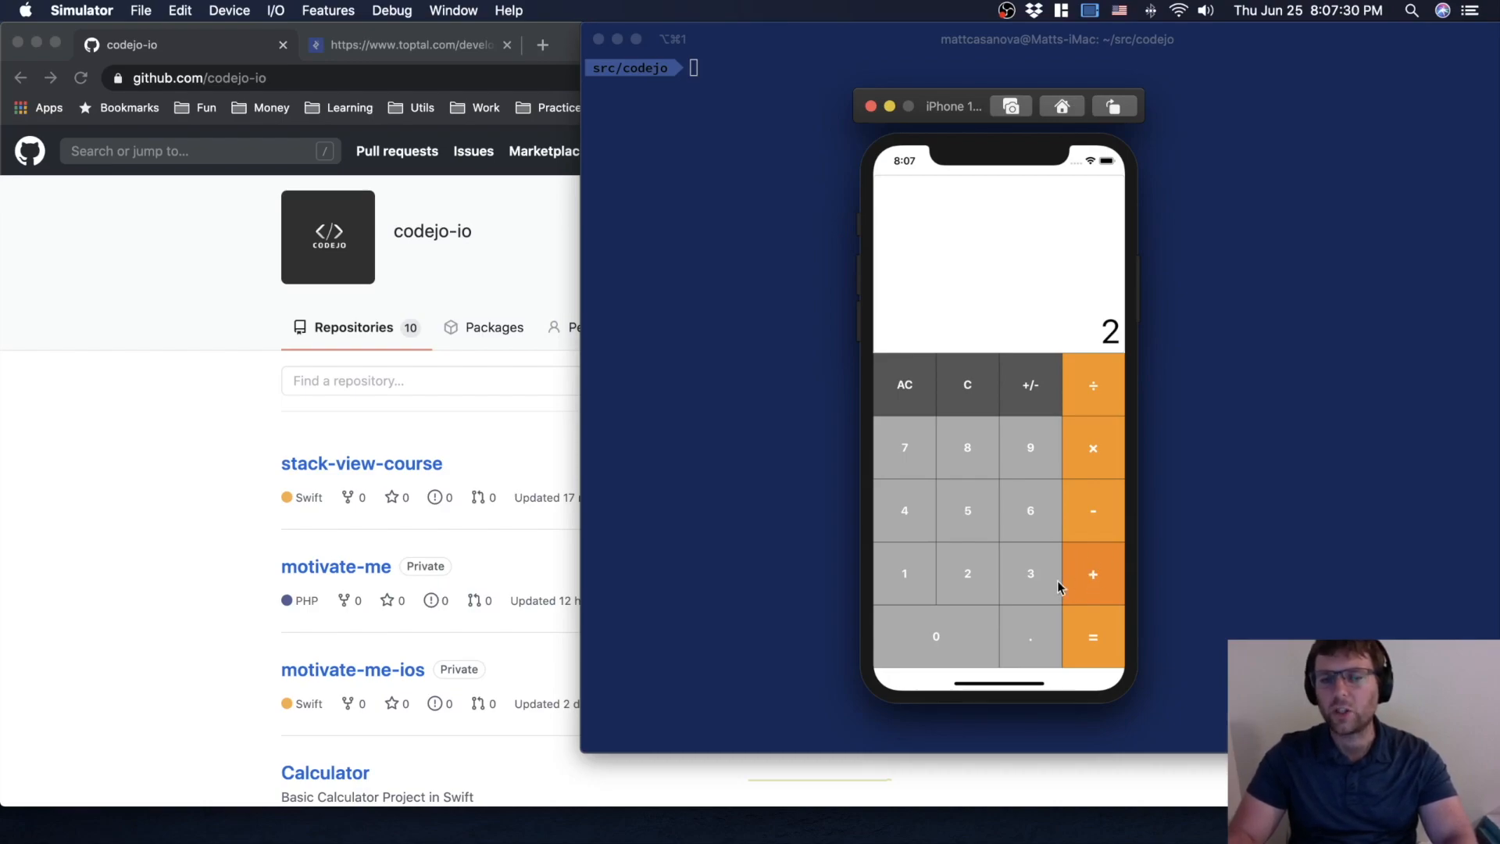
{"action": "mouse_move", "coordinate": [1072, 615]}
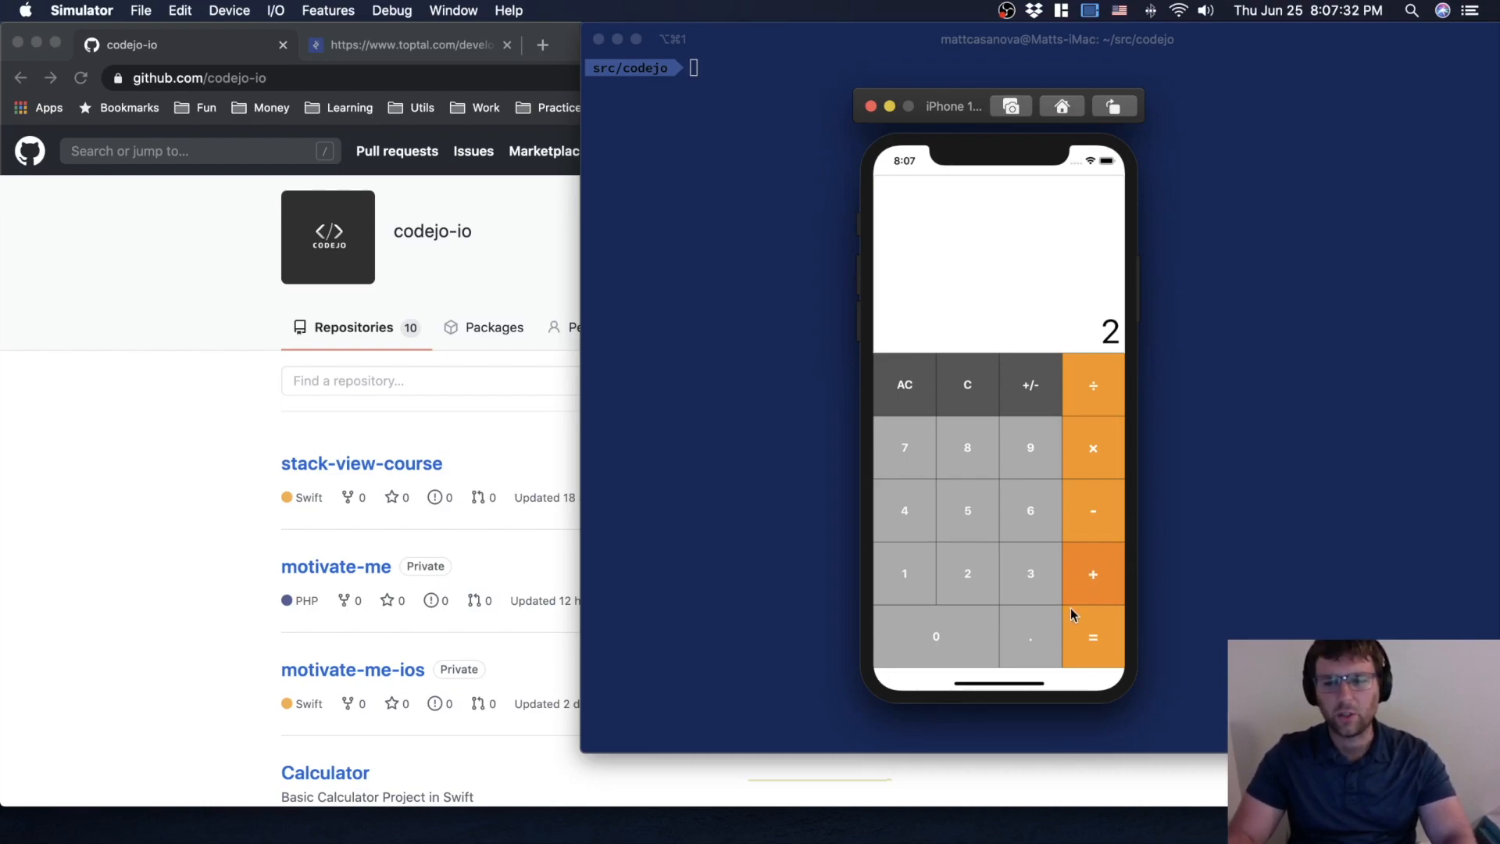
{"action": "mouse_move", "coordinate": [1089, 575]}
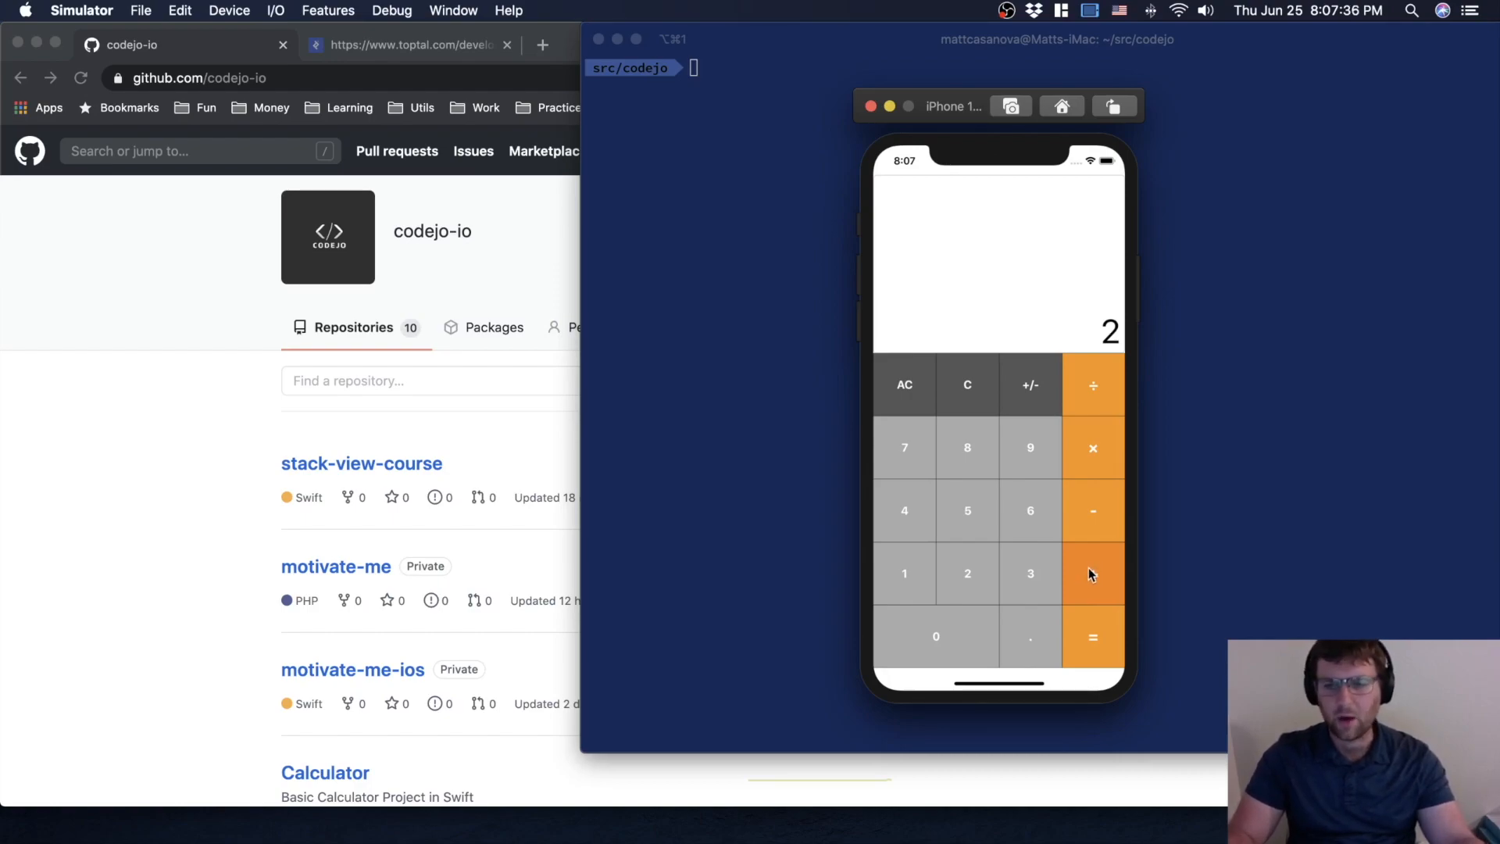
Enter 3 + 2 × 56, clear the mistaken 56, then multiply by 6 to show 30.0.
{"action": "left_click", "coordinate": [1093, 575]}
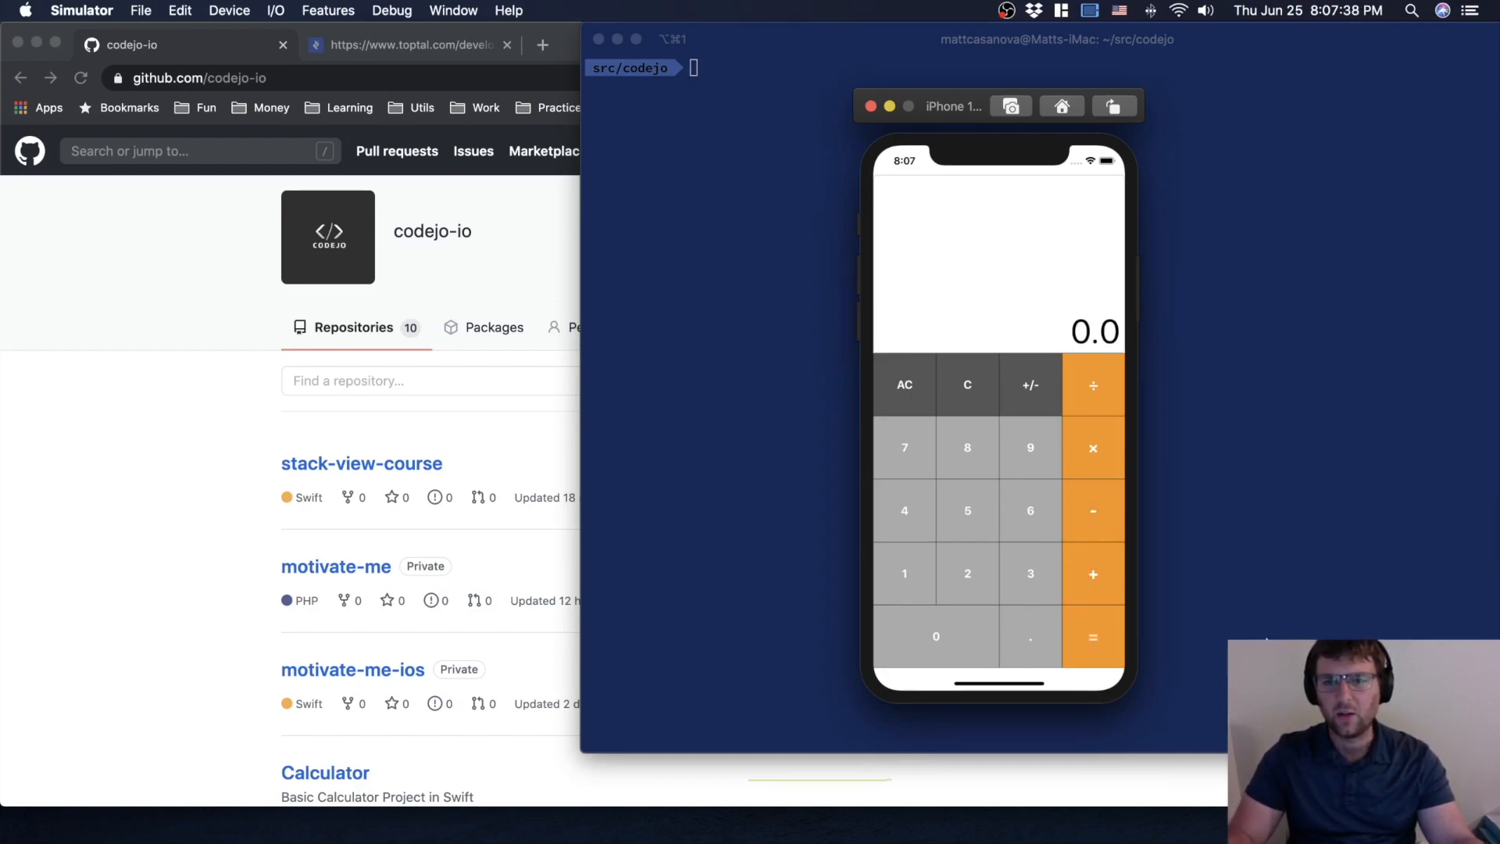
{"action": "mouse_move", "coordinate": [1146, 605]}
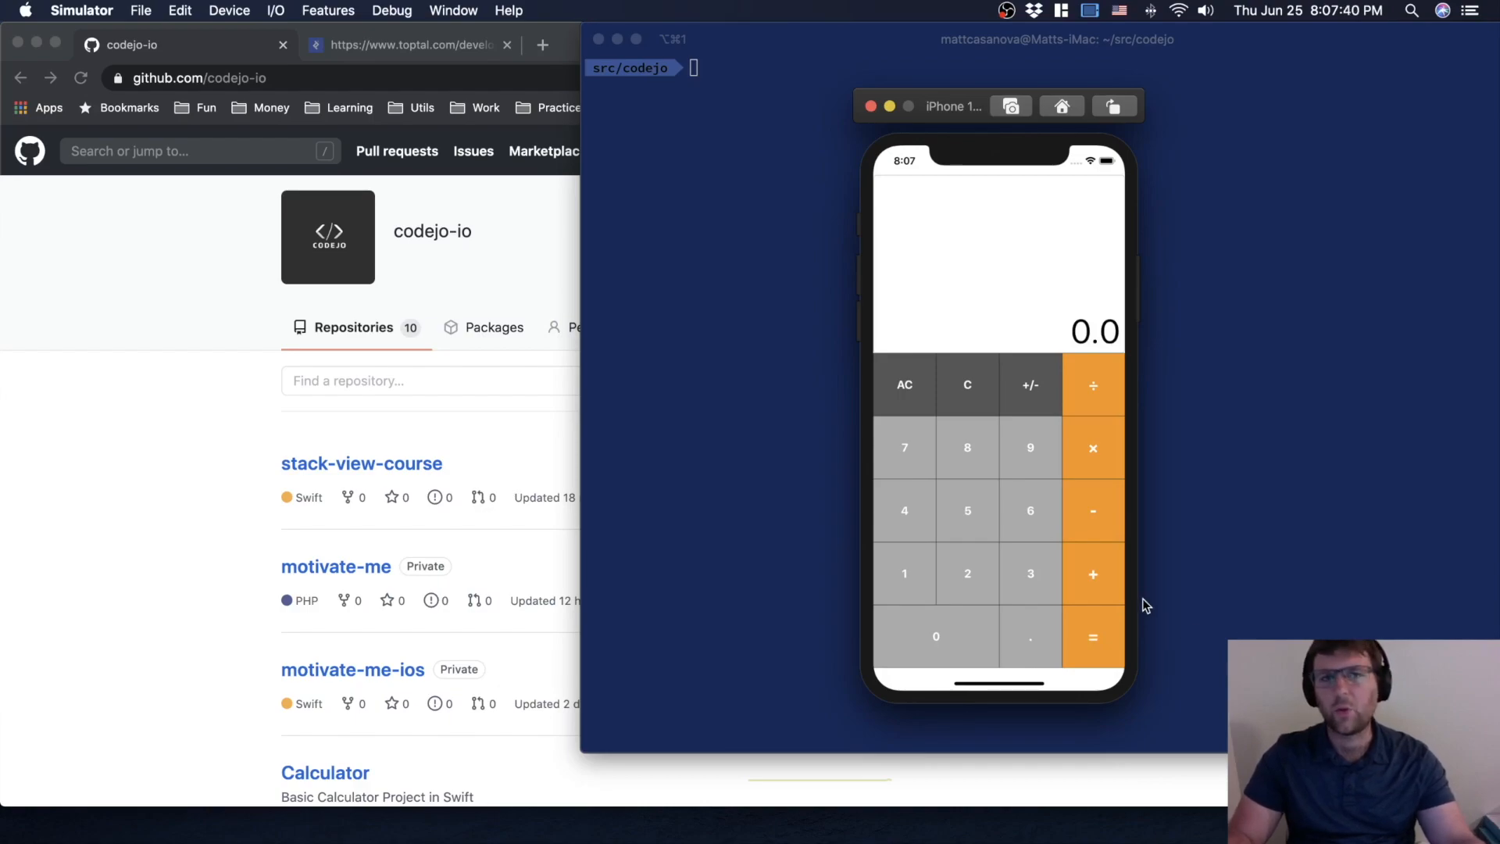
{"action": "mouse_move", "coordinate": [980, 550]}
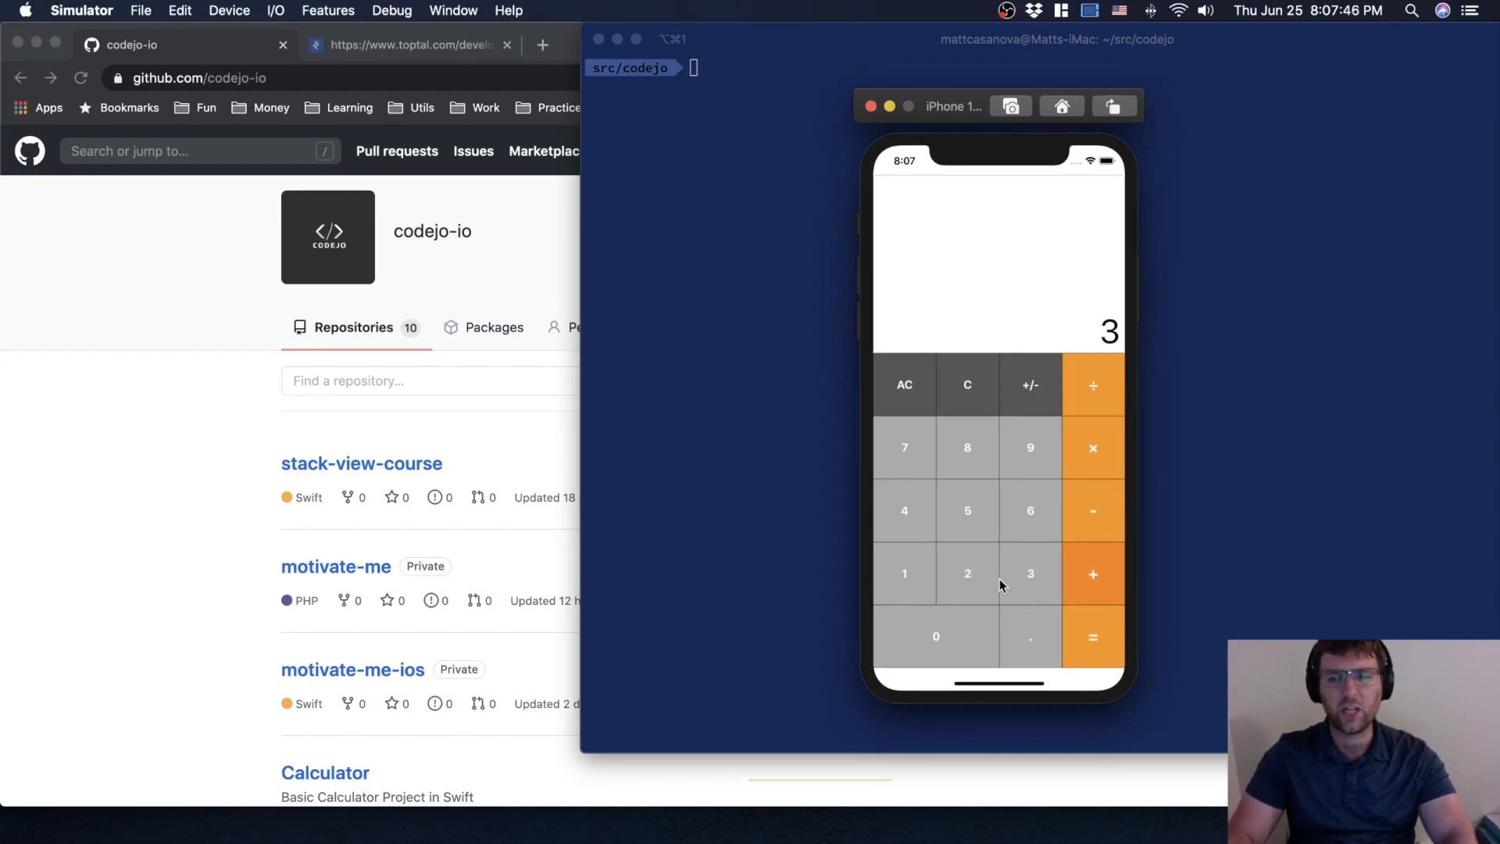
{"action": "left_click", "coordinate": [1092, 575]}
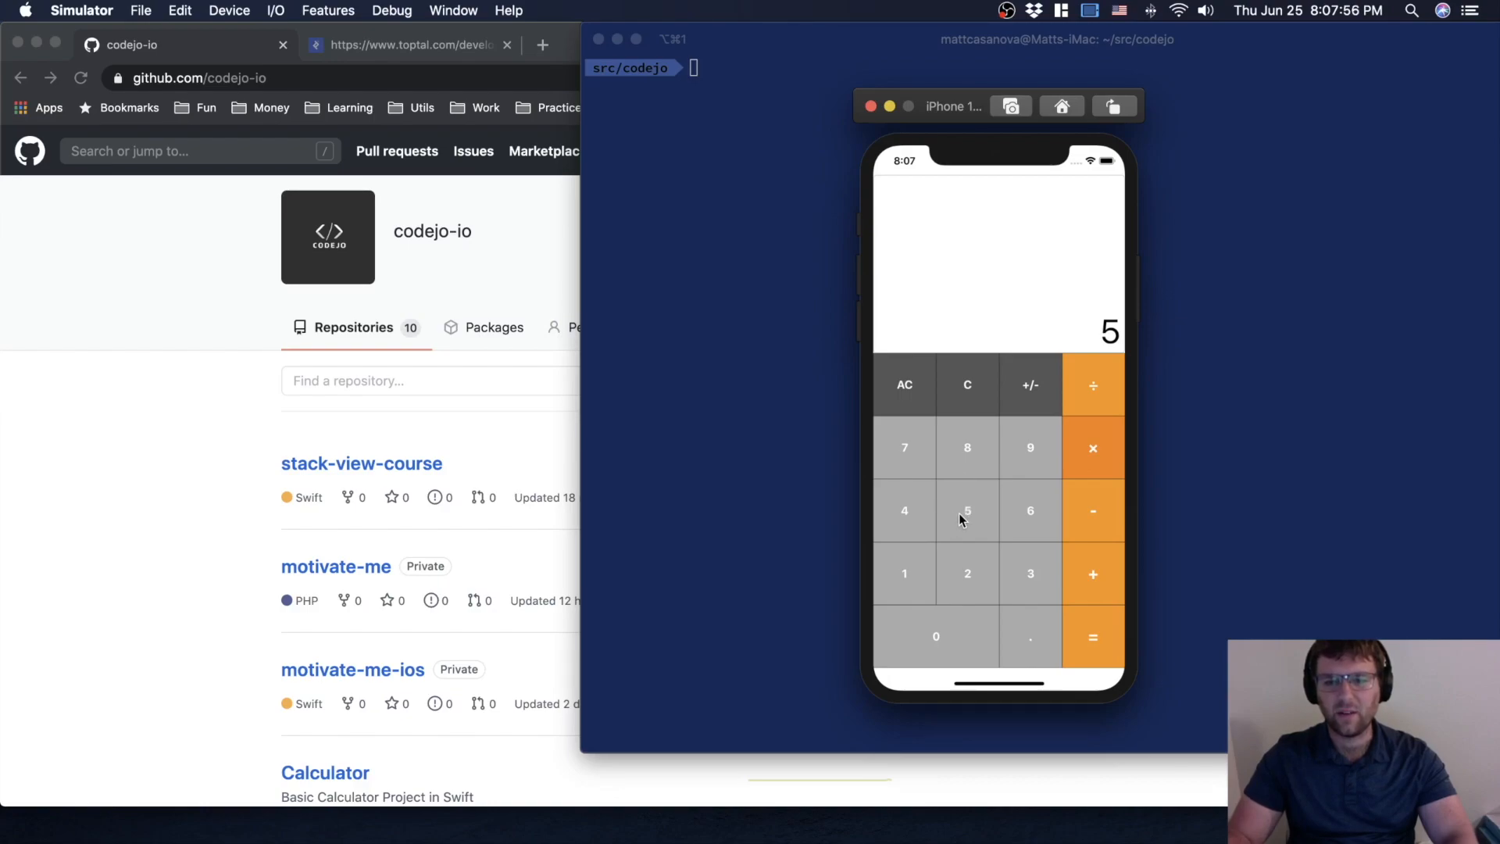
{"action": "left_click", "coordinate": [1031, 510]}
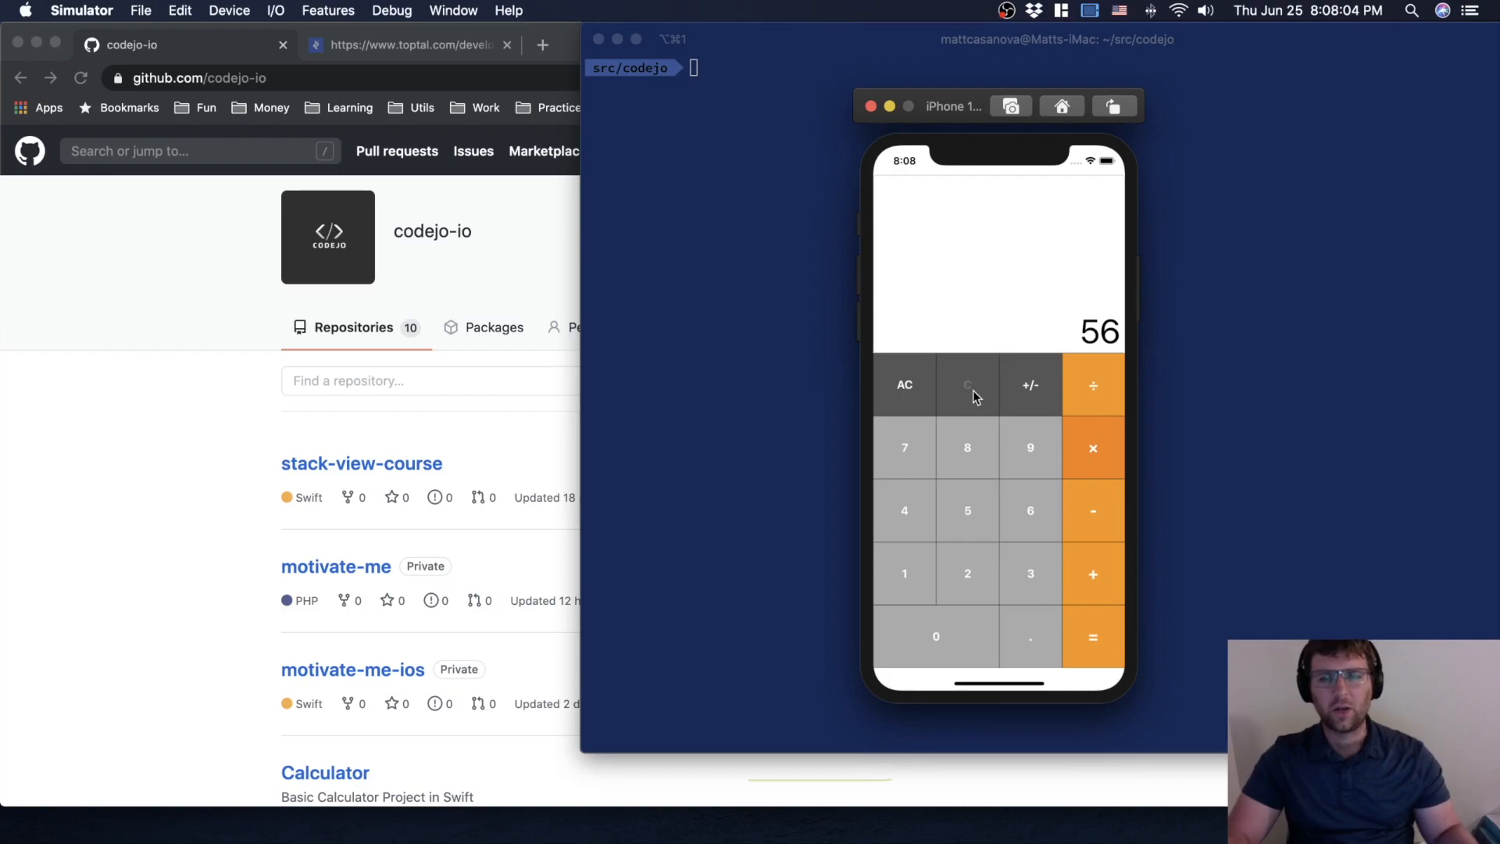
{"action": "left_click", "coordinate": [967, 384]}
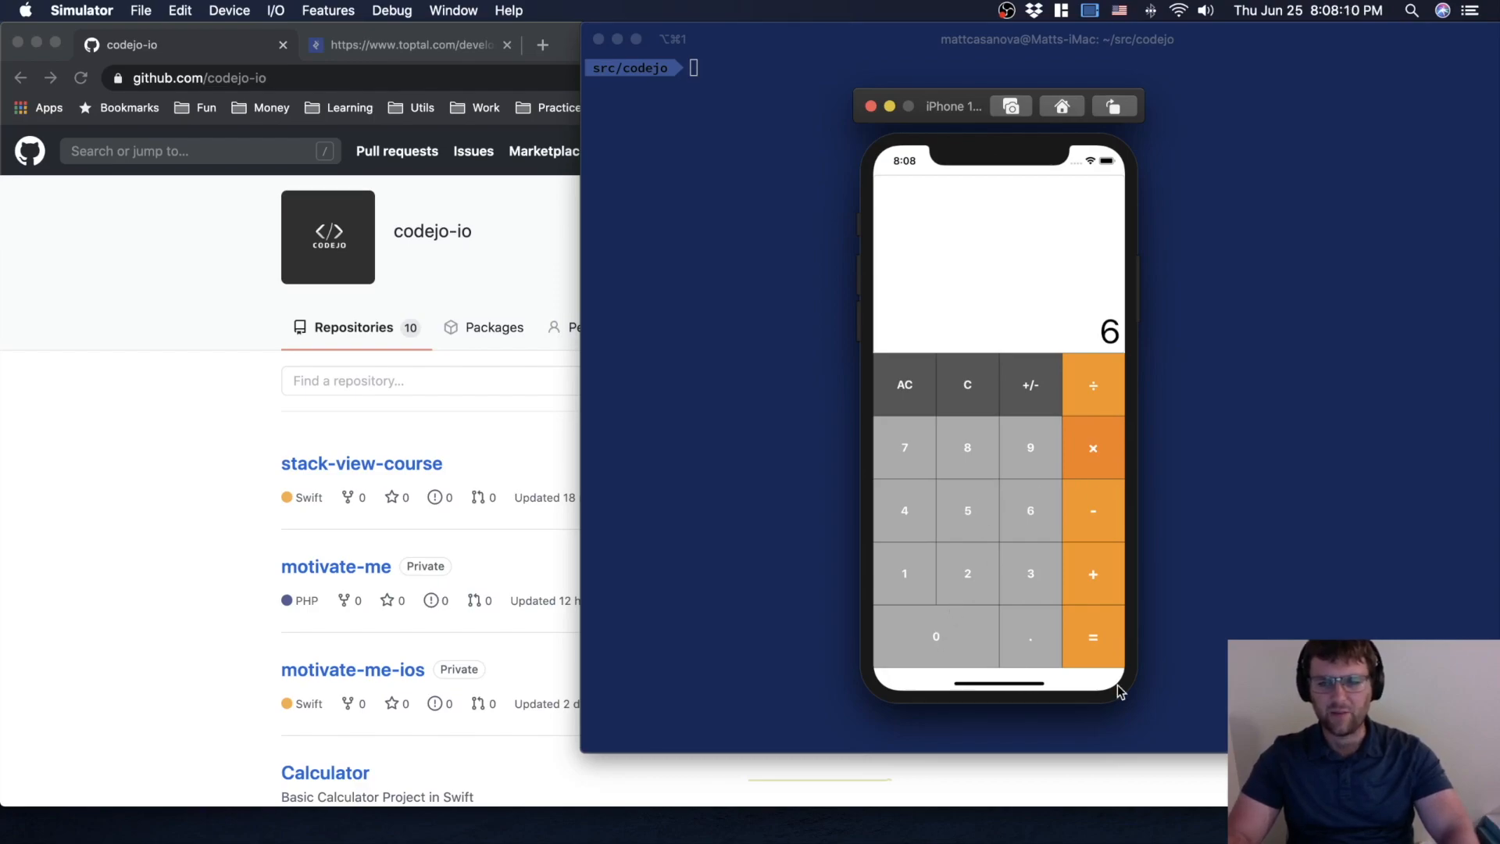
{"action": "left_click", "coordinate": [1092, 448]}
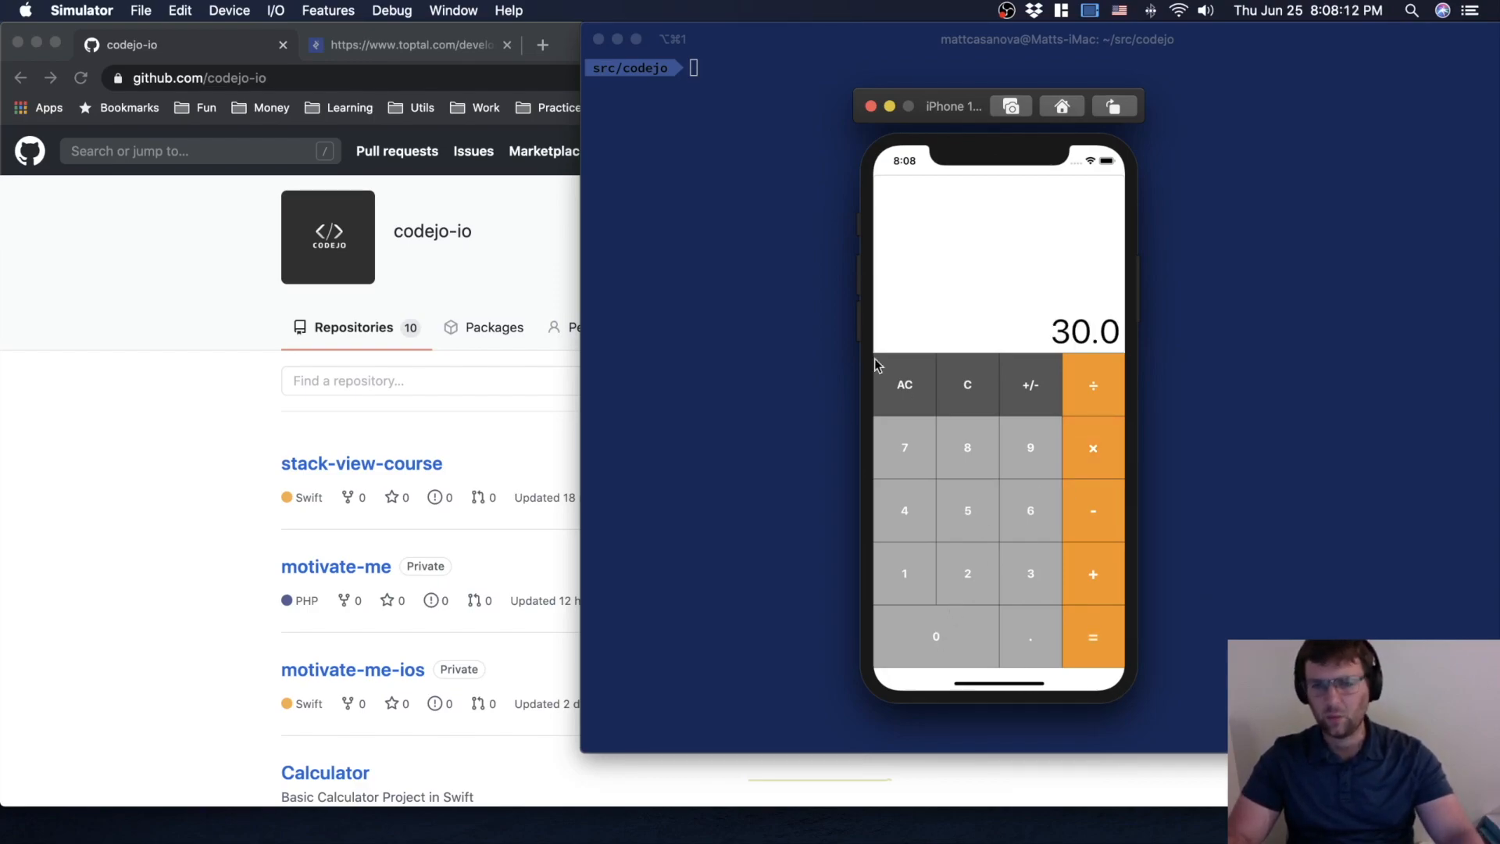
{"action": "mouse_move", "coordinate": [962, 506]}
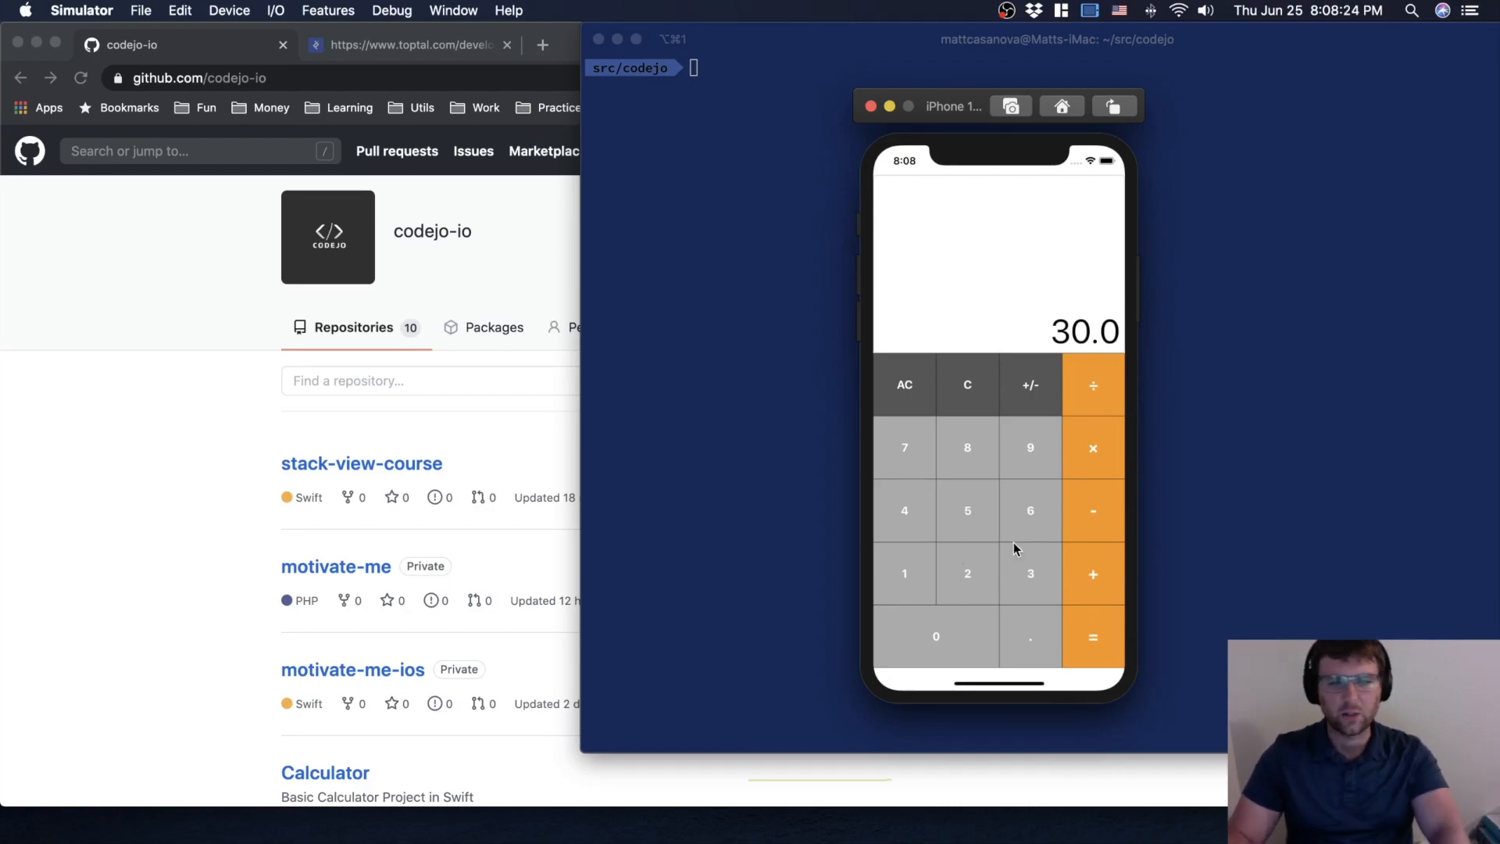
Clear the 30.0 result to 0 with AC.
{"action": "left_click", "coordinate": [1092, 574]}
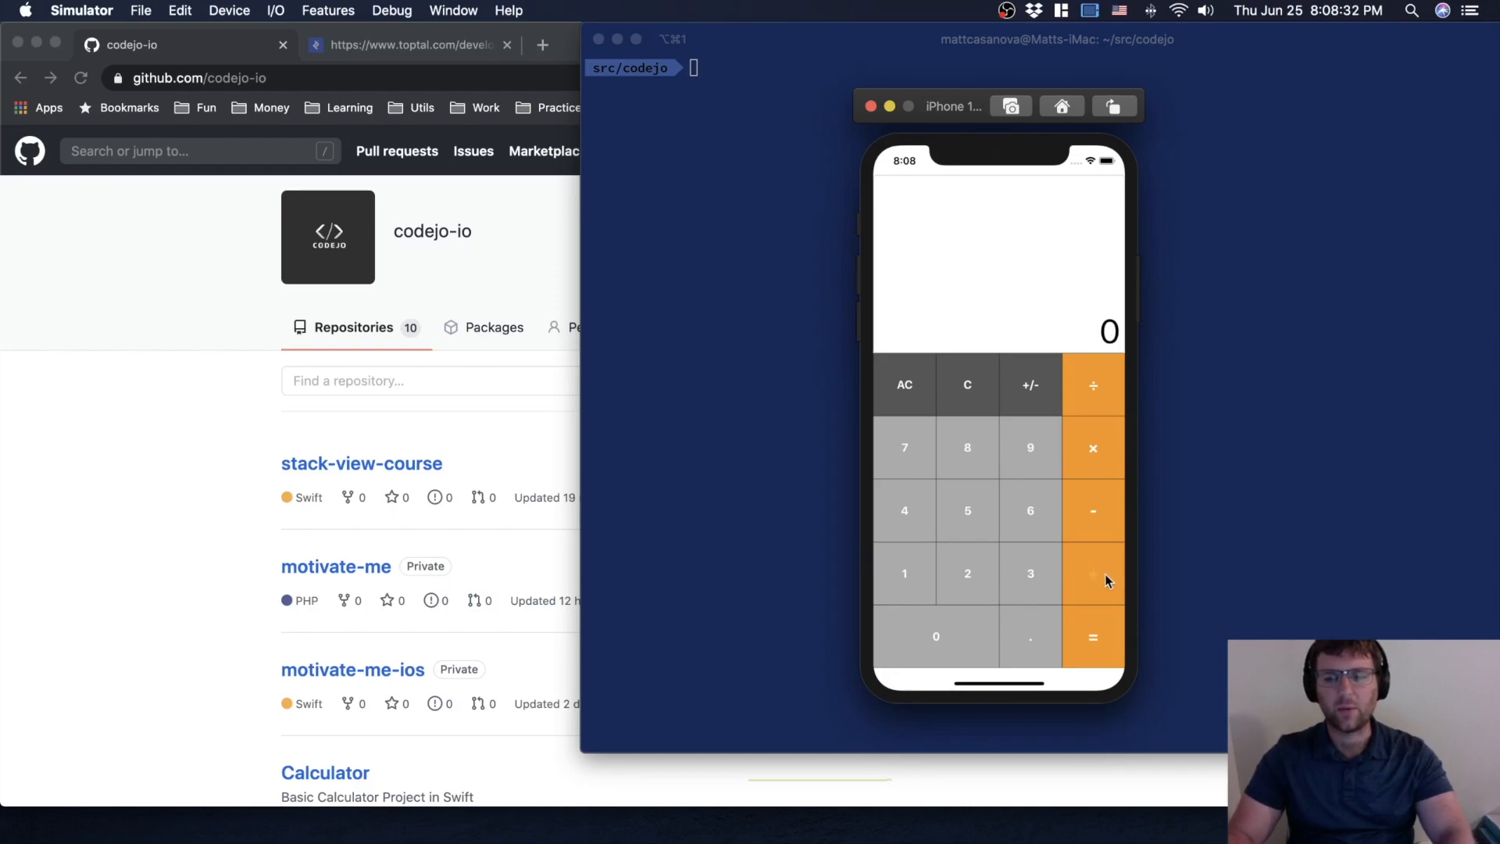
{"action": "left_click", "coordinate": [1092, 636]}
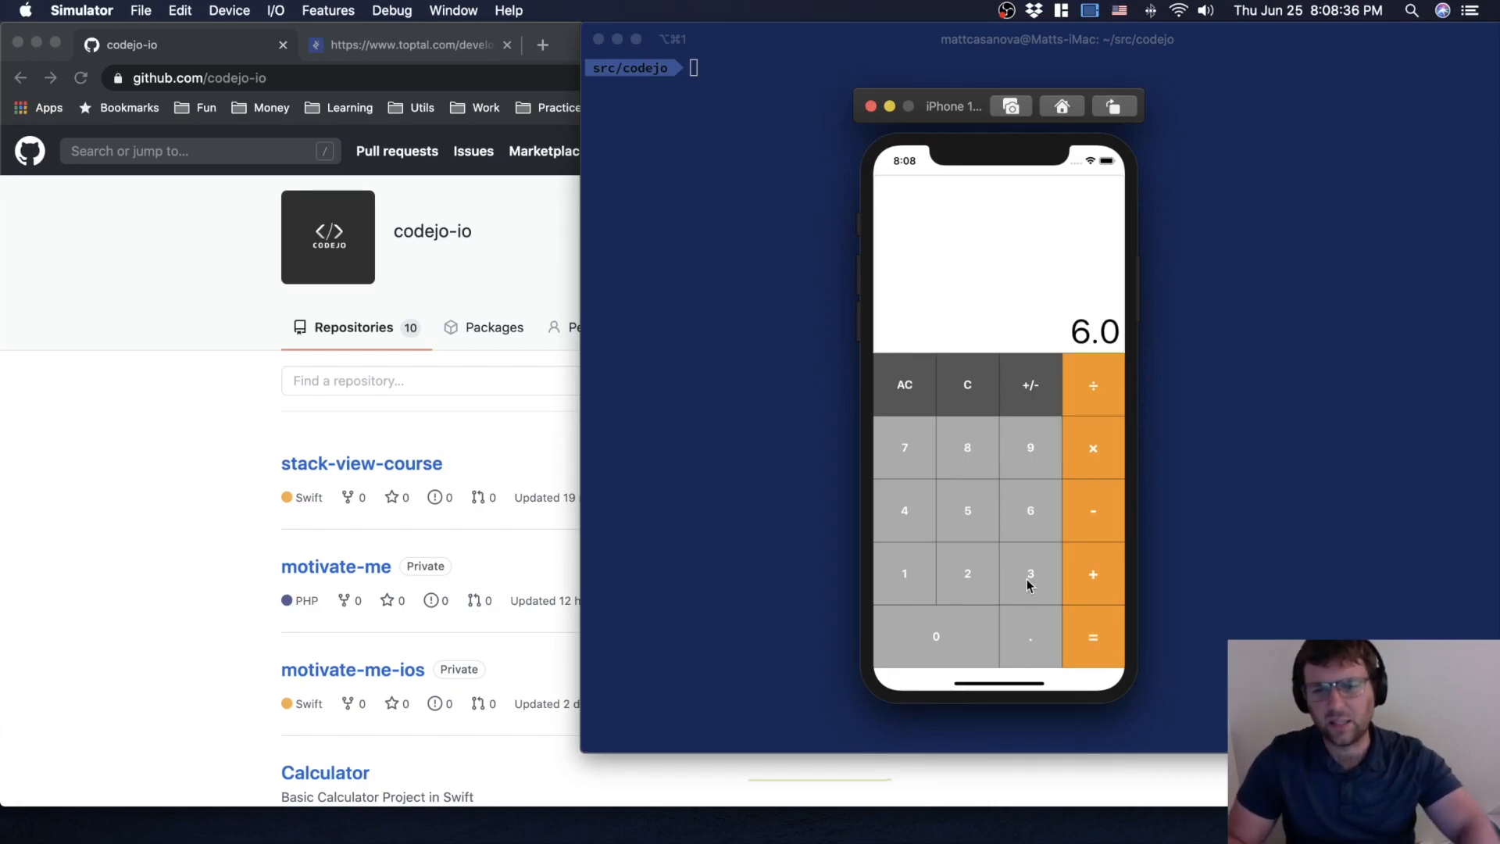
{"action": "mouse_move", "coordinate": [1031, 385]}
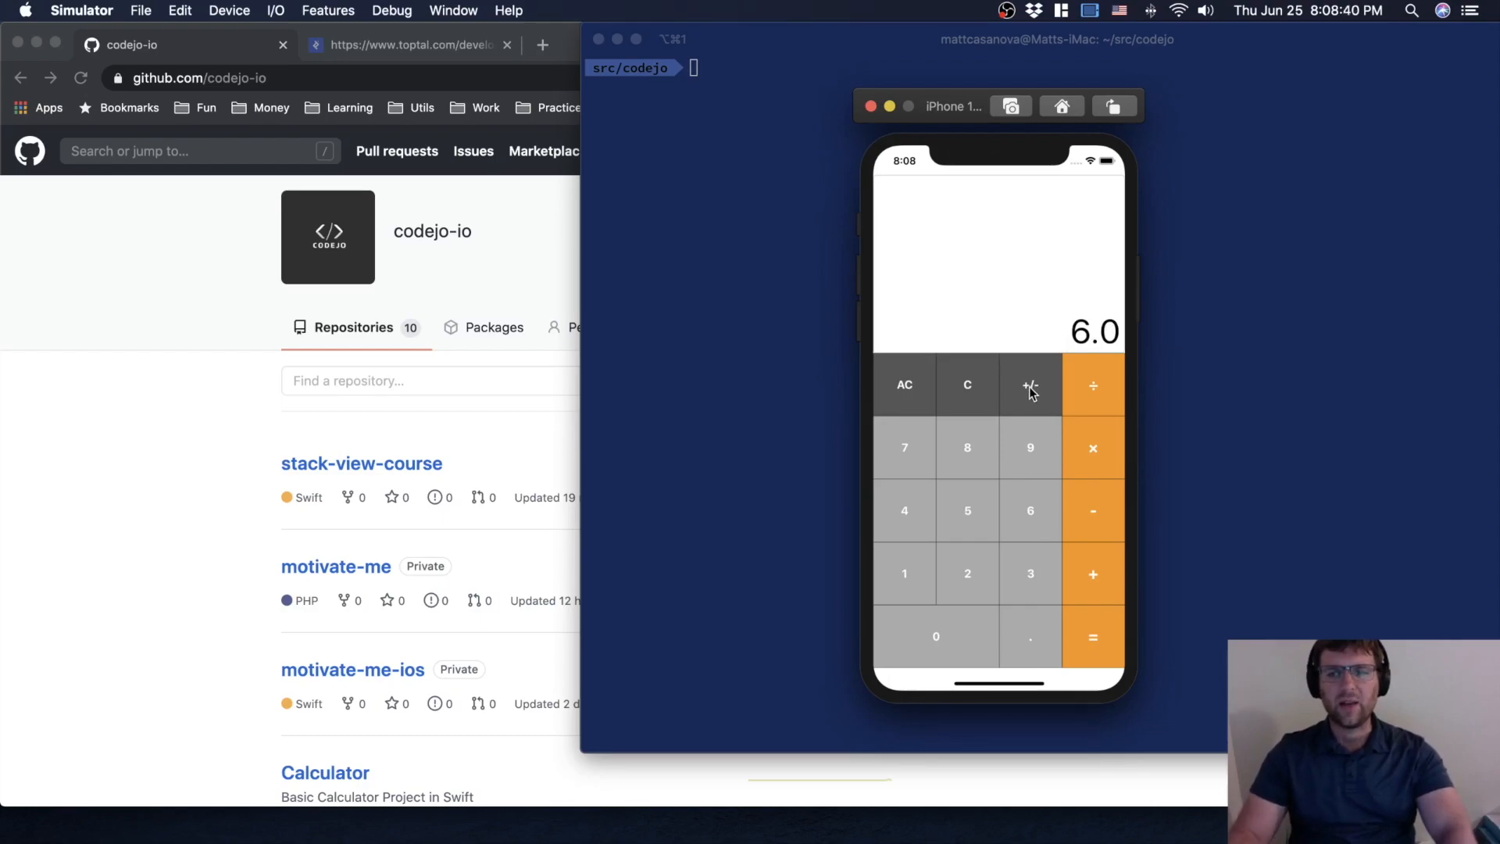
Negate 6.0 with +/- and add 3, giving -3.0.
{"action": "left_click", "coordinate": [1031, 385]}
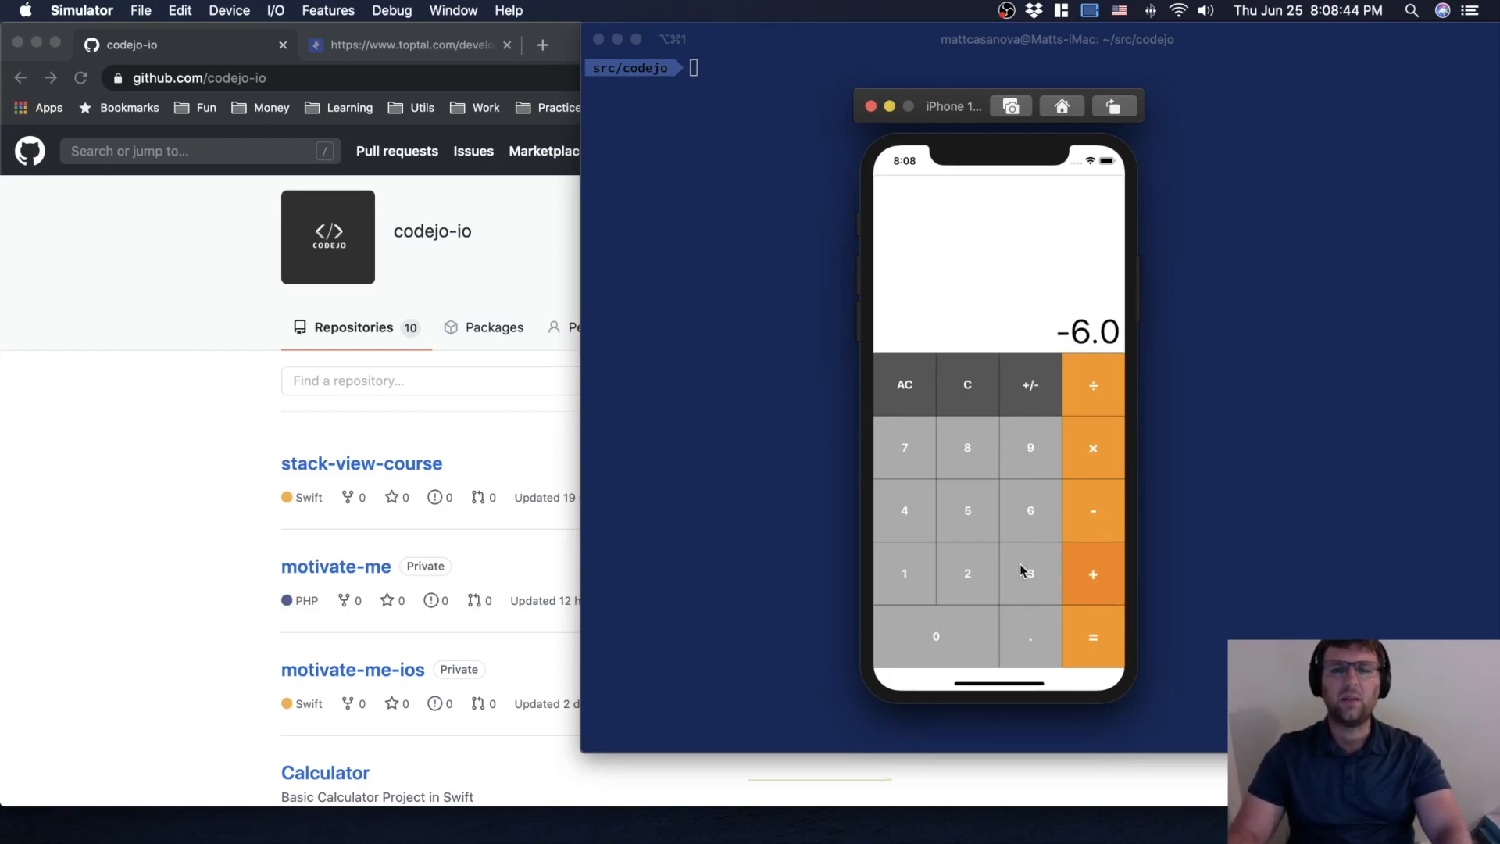
{"action": "left_click", "coordinate": [1092, 574]}
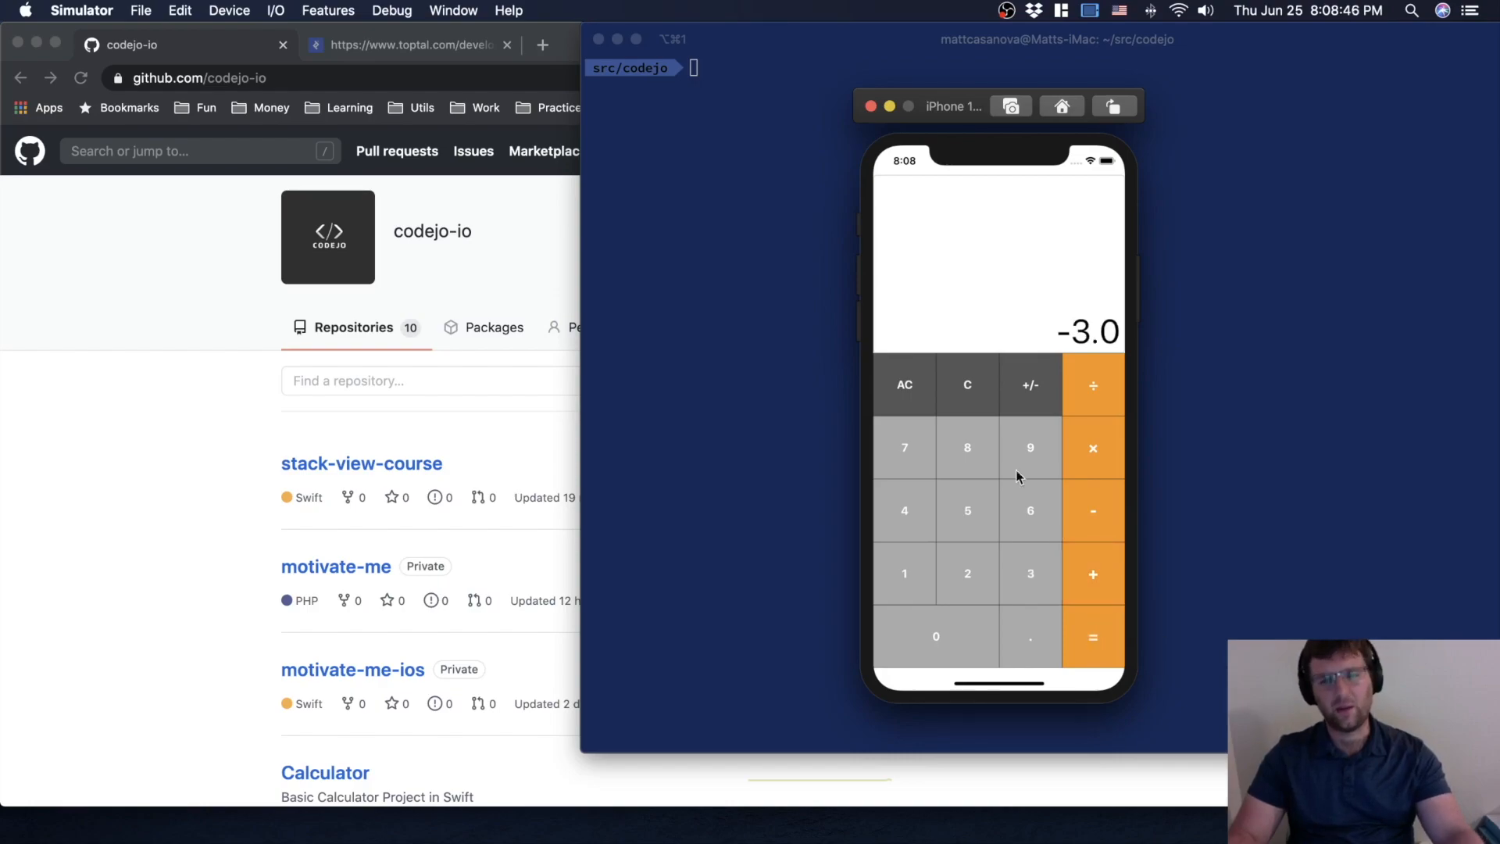
{"action": "mouse_move", "coordinate": [903, 383]}
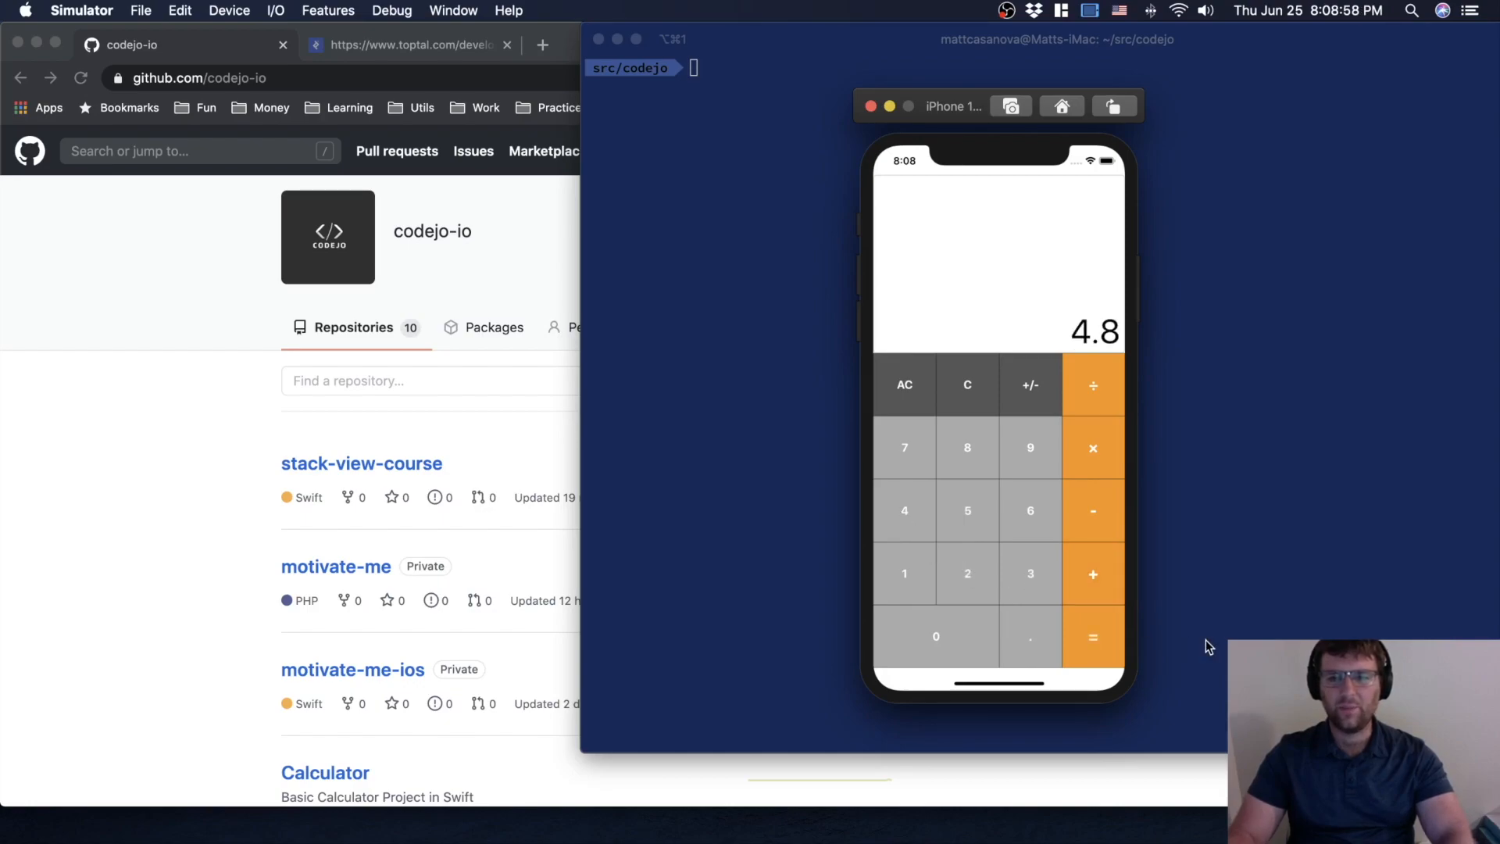
{"action": "mouse_move", "coordinate": [968, 585]}
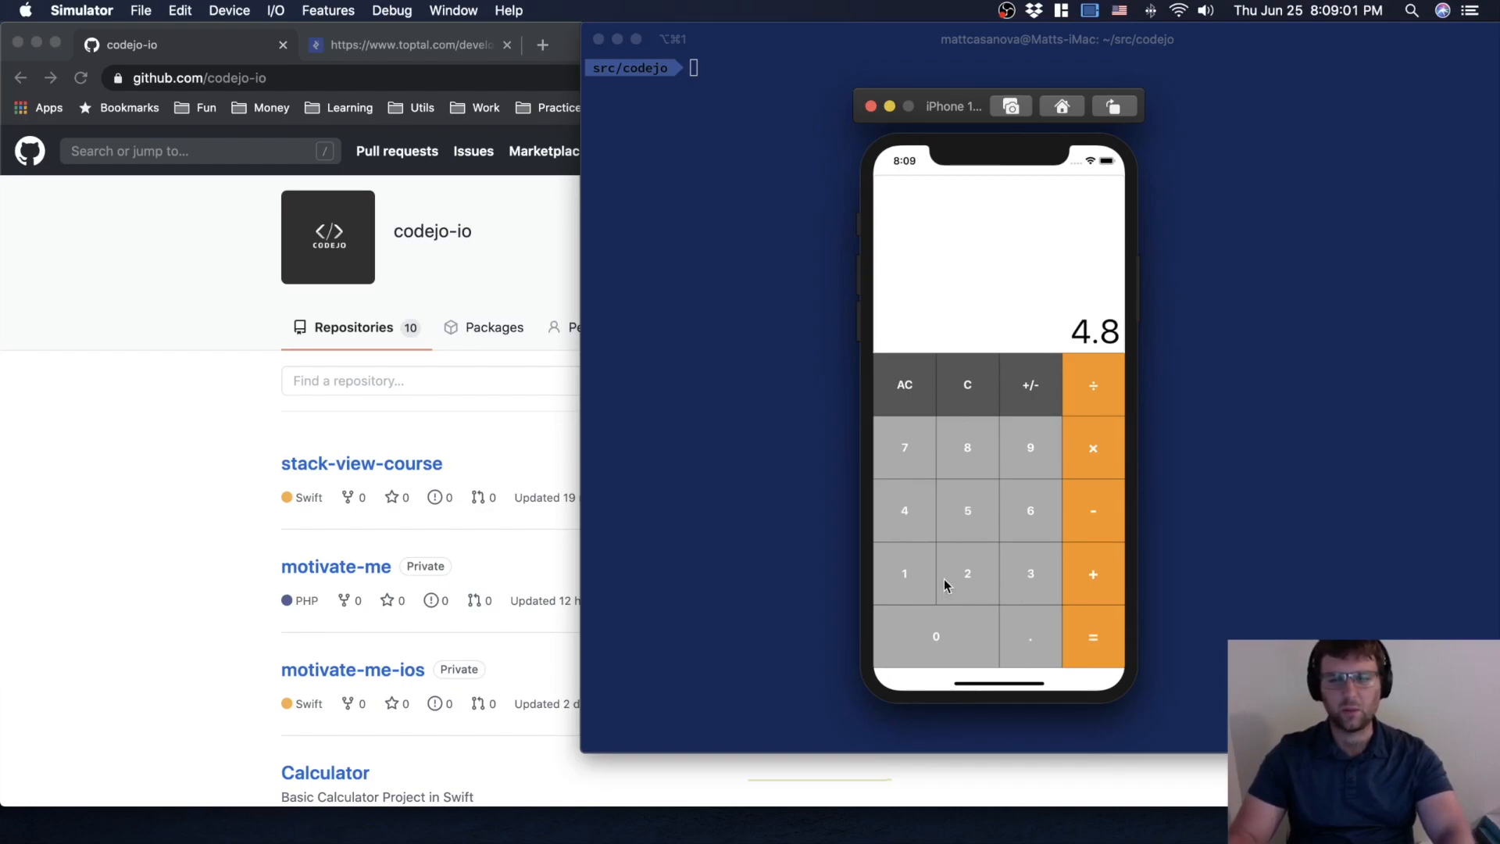
Clear the 4.8 result and calculate 1 ÷ 3, showing 0.3333333333333333.
{"action": "left_click", "coordinate": [903, 384]}
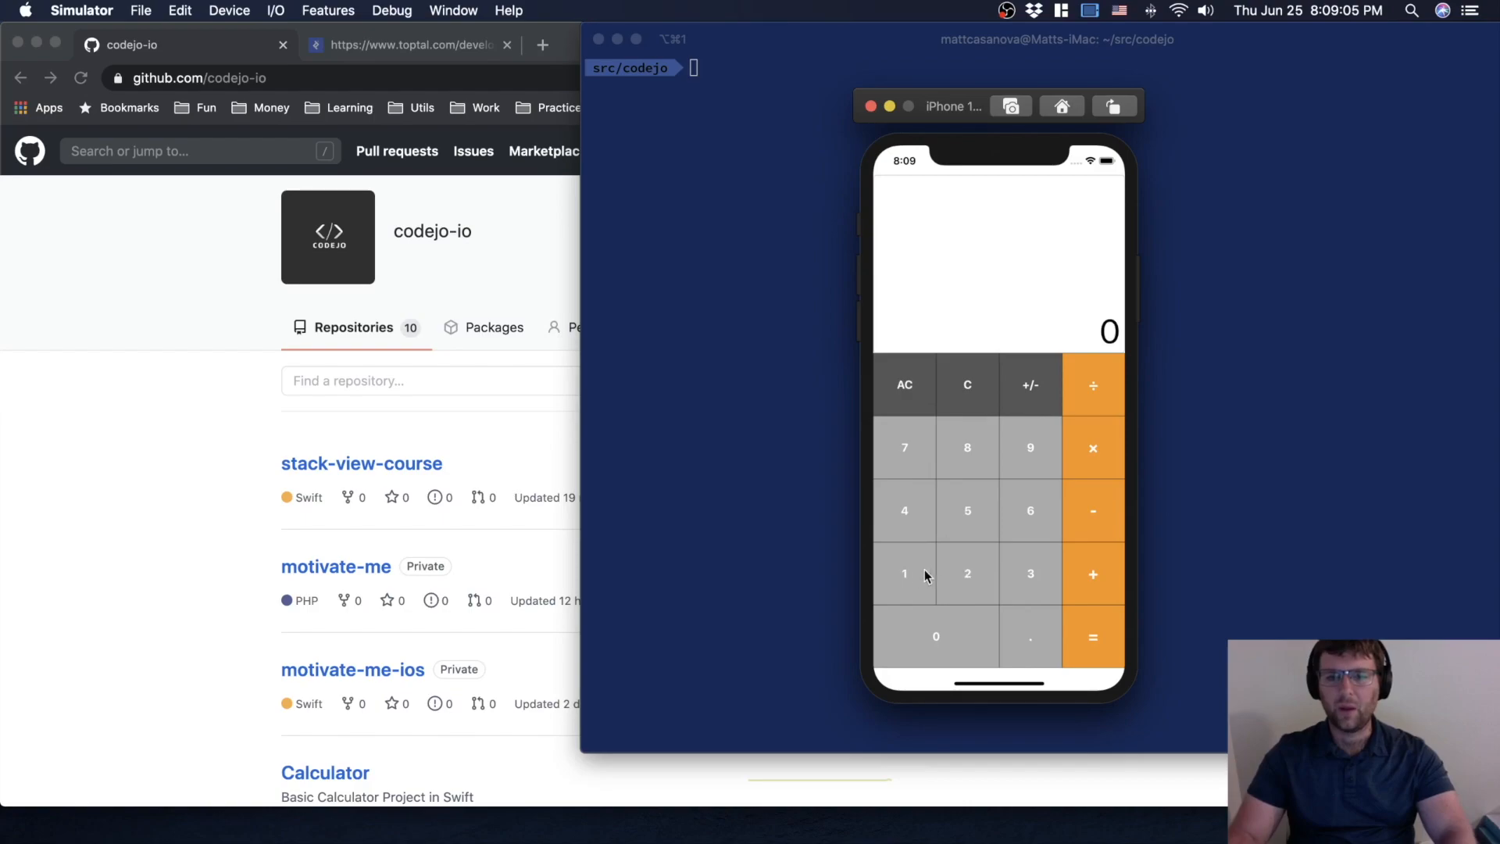
{"action": "left_click", "coordinate": [966, 575]}
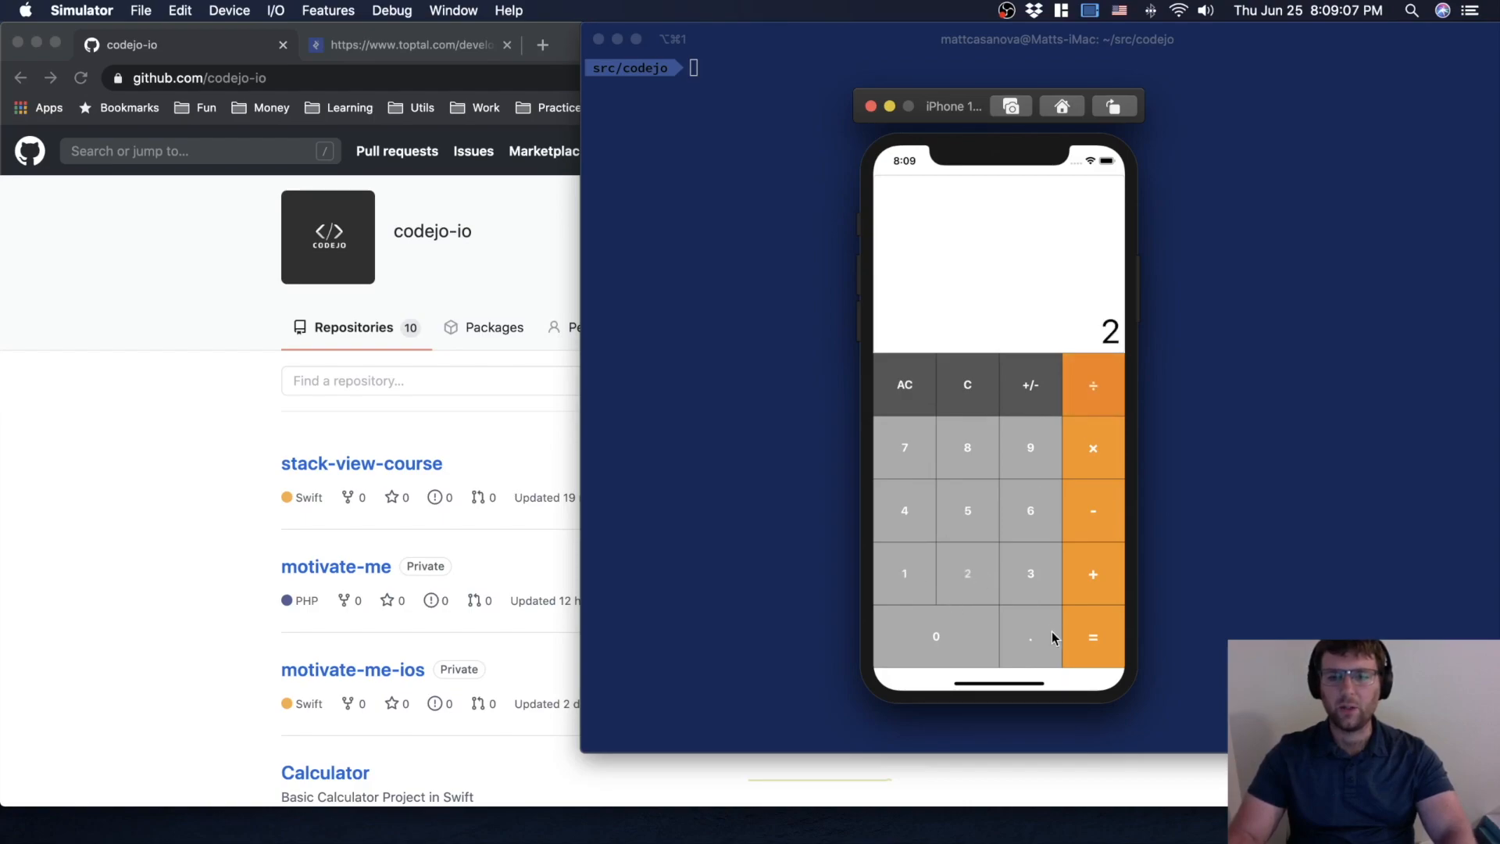
{"action": "left_click", "coordinate": [903, 384]}
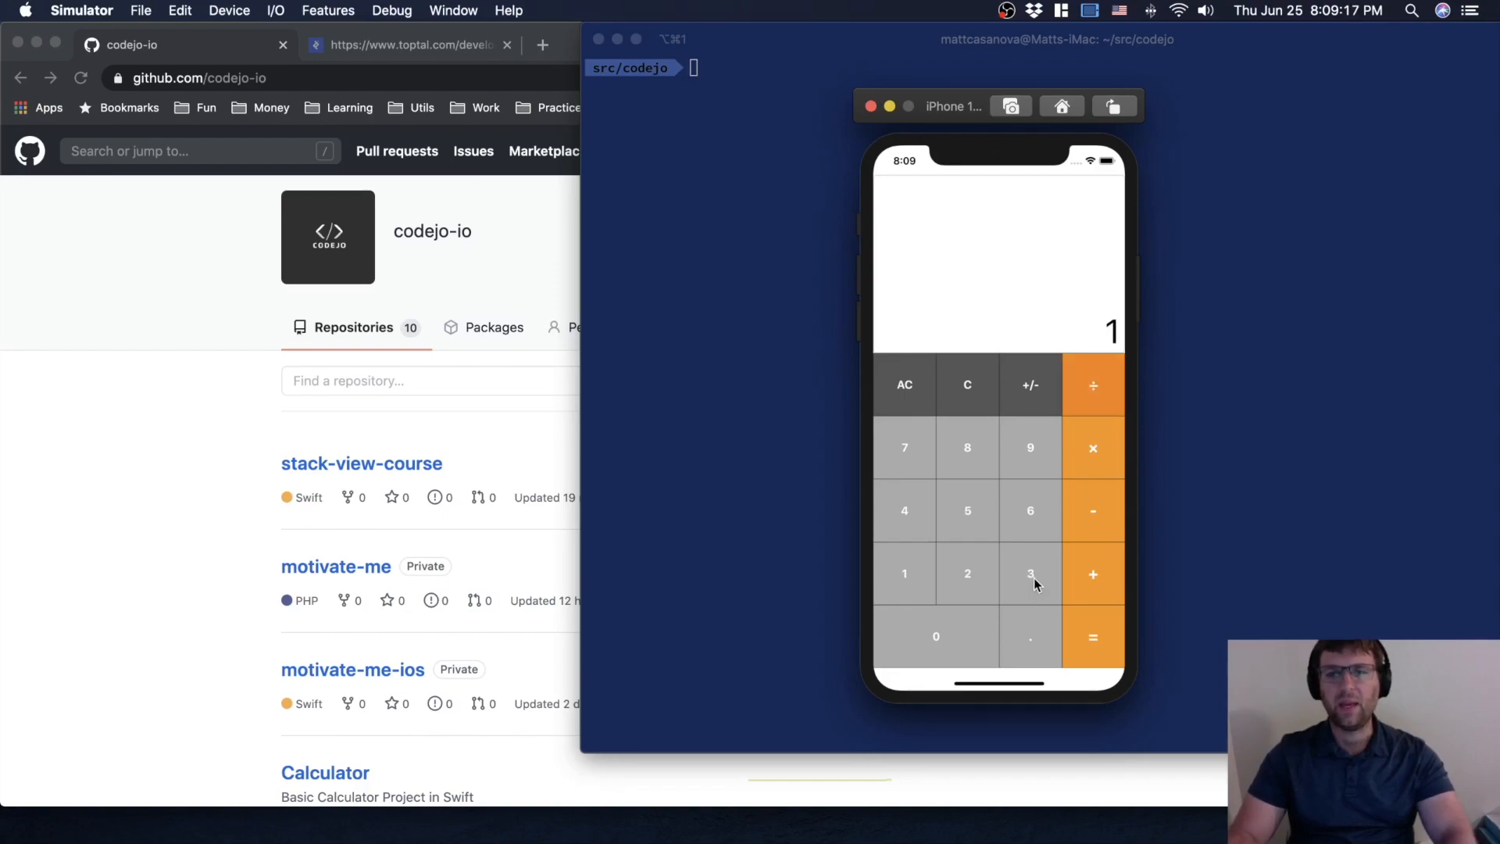
{"action": "left_click", "coordinate": [1092, 636]}
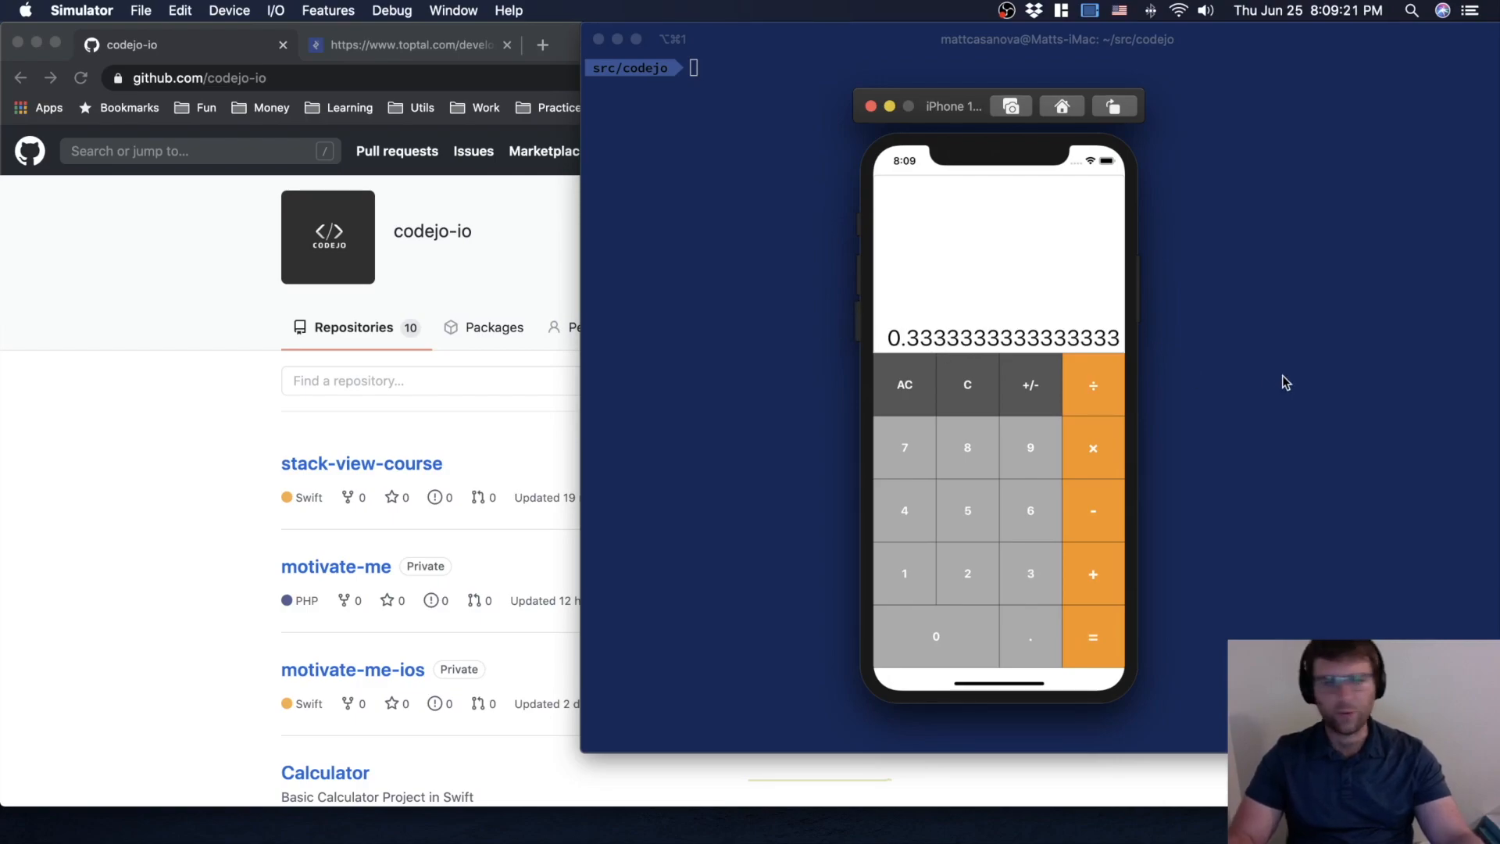
{"action": "mouse_move", "coordinate": [1148, 341]}
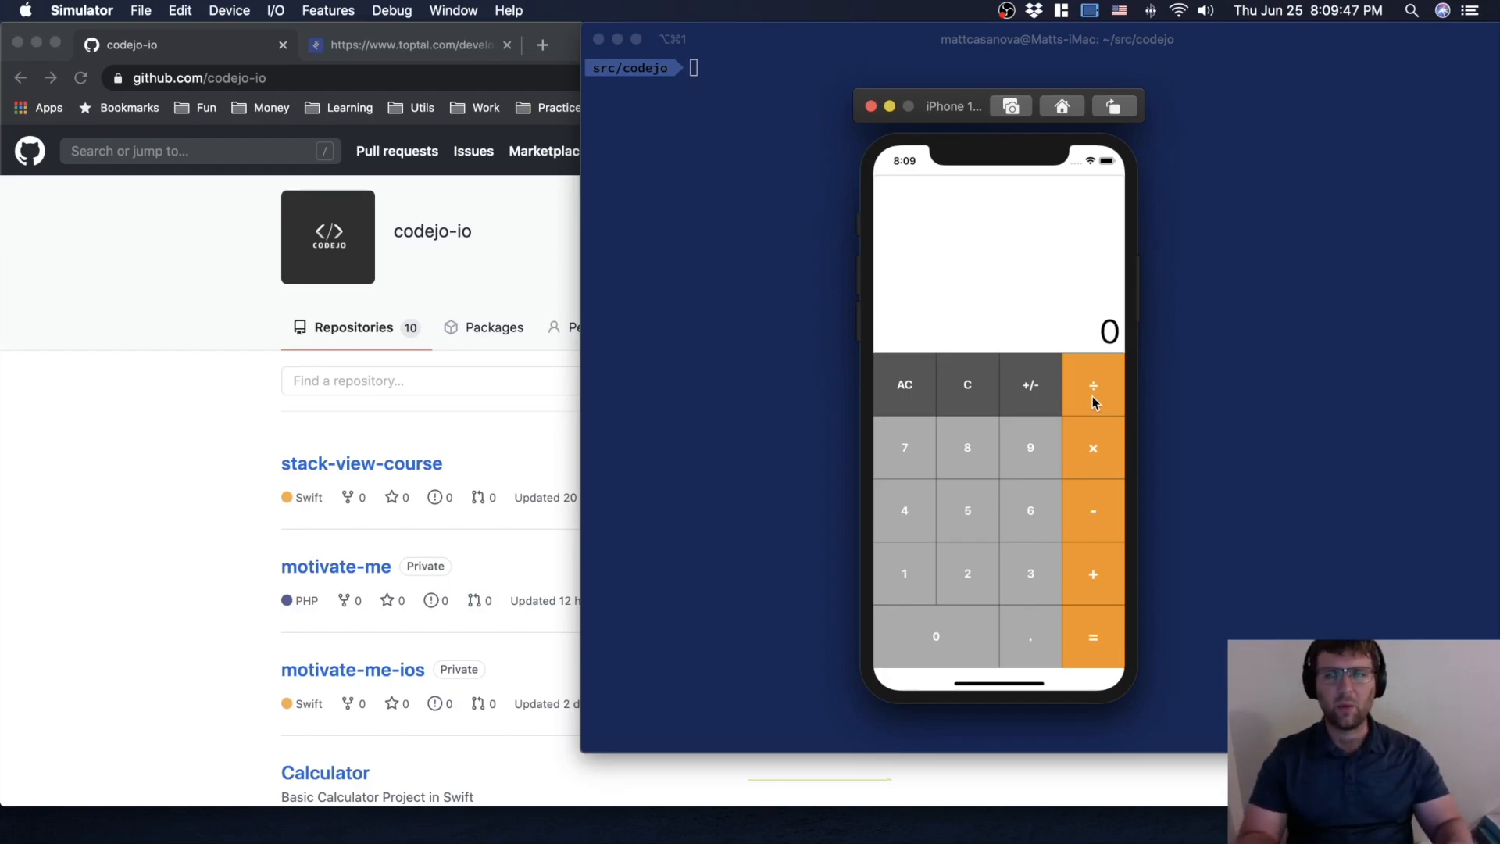
{"action": "mouse_move", "coordinate": [1017, 257]}
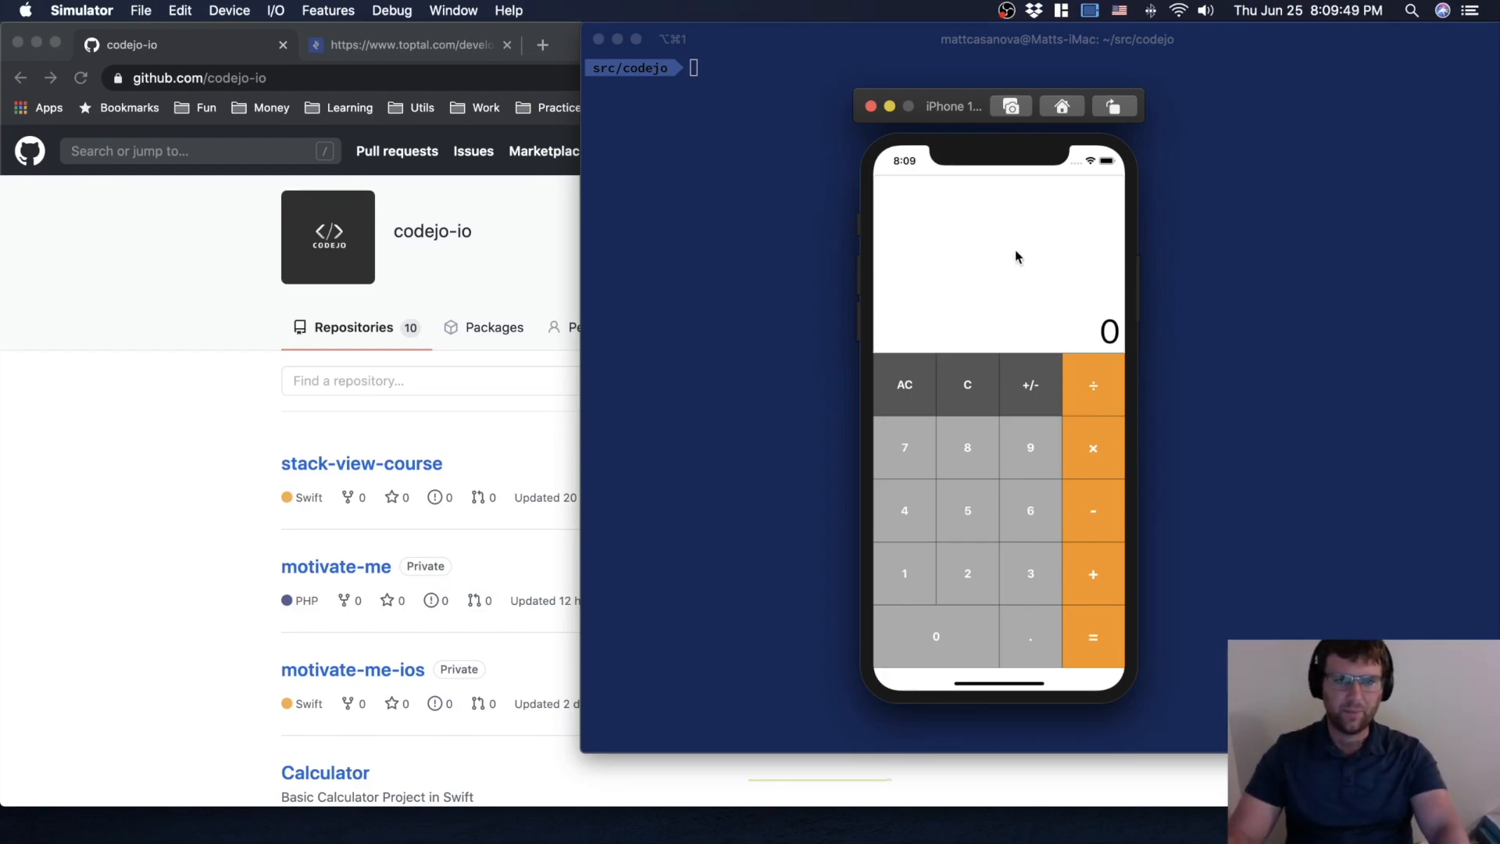